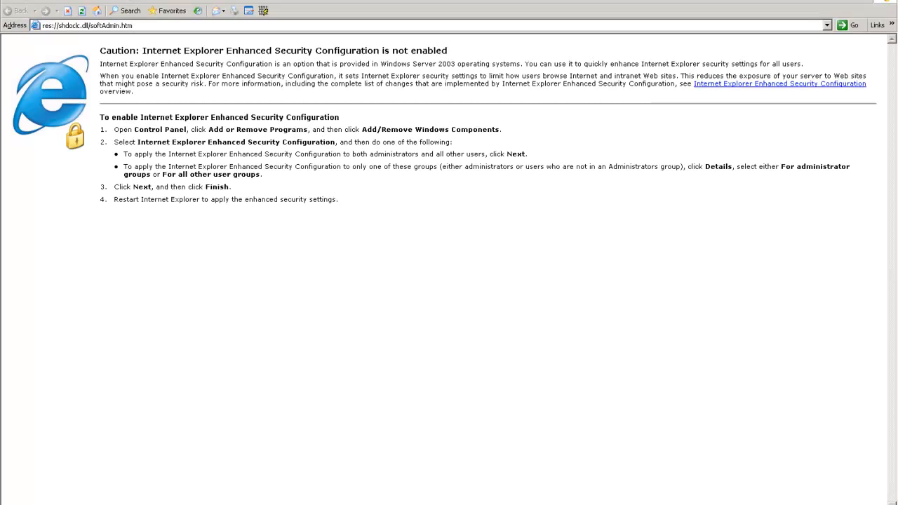
- Sign in to RelayHealth from the Favorites link with User ID 'CardTe' and password
left_click(168, 11)
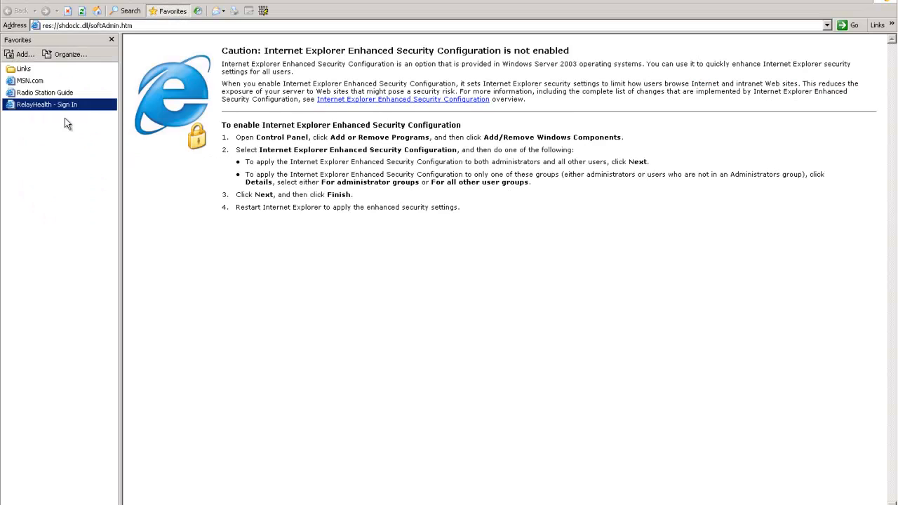
left_click(47, 103)
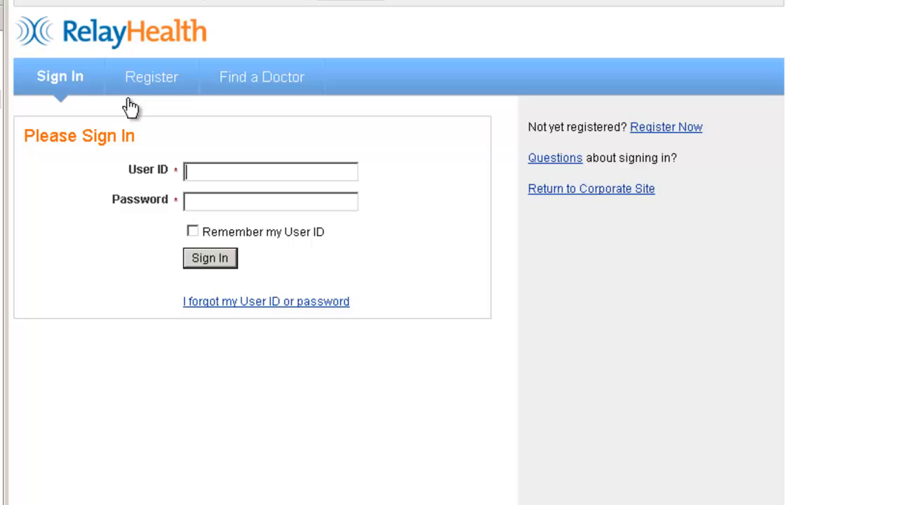
type("CardTest")
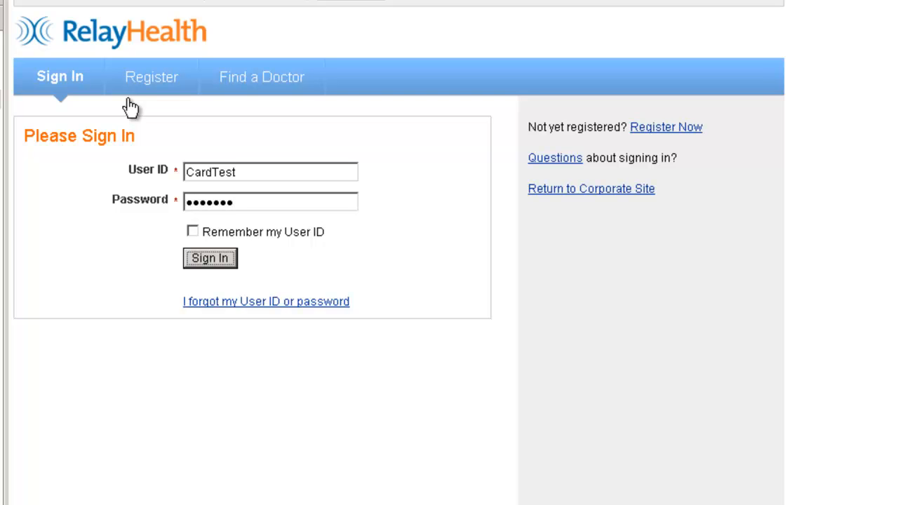
left_click(210, 258)
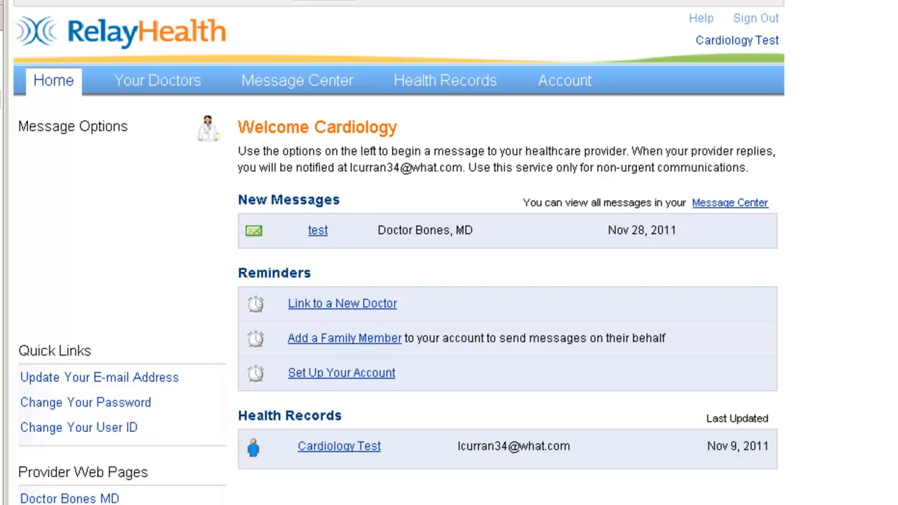
mouse_move(297, 80)
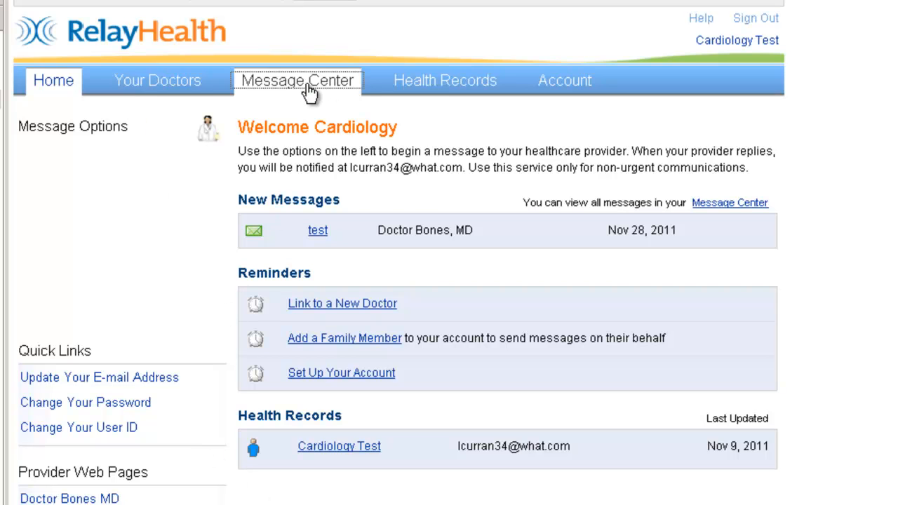
- Start a Message Your Provider message from the Message Center
left_click(297, 80)
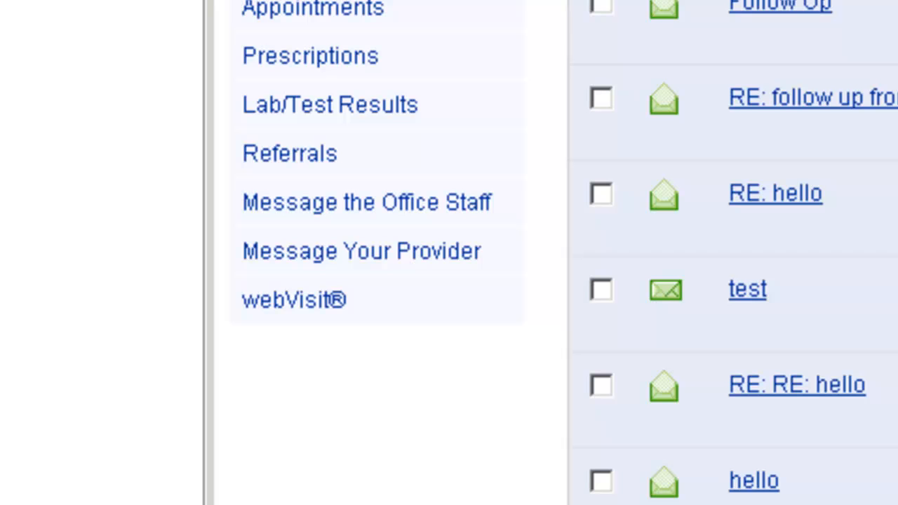
mouse_move(362, 251)
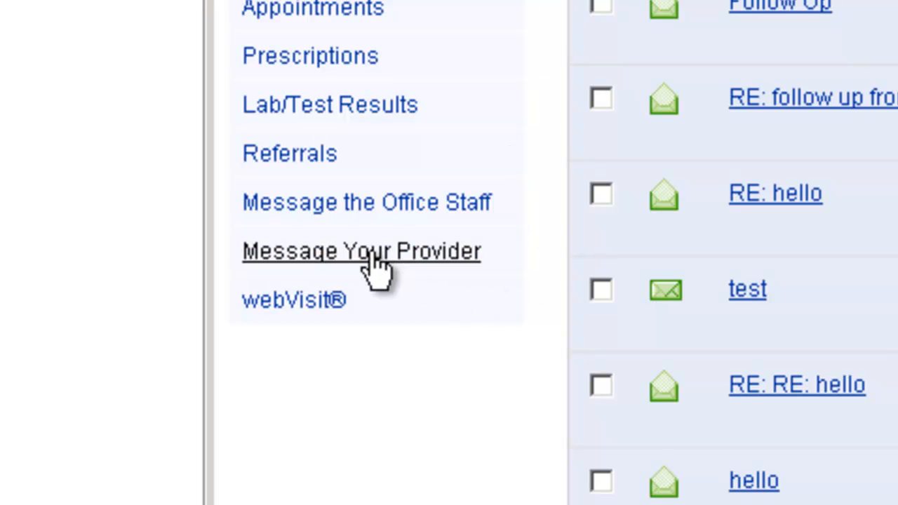
left_click(362, 251)
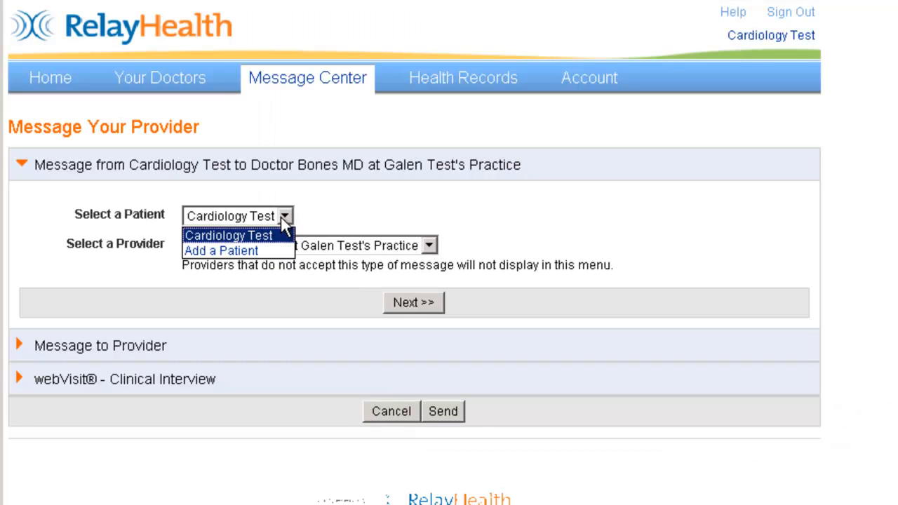
- Dismiss the Important Note and enter 'Follow Up to Appointment' as the reason for message
left_click(413, 303)
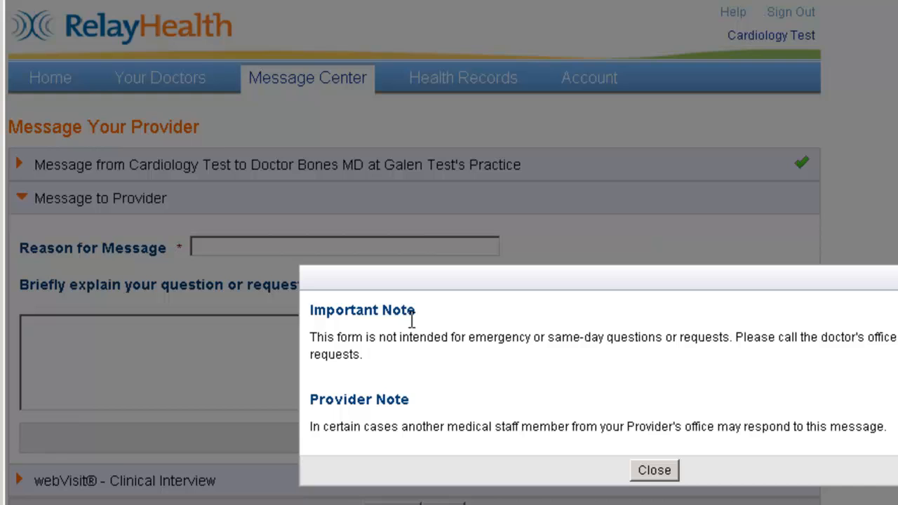
left_click(654, 470)
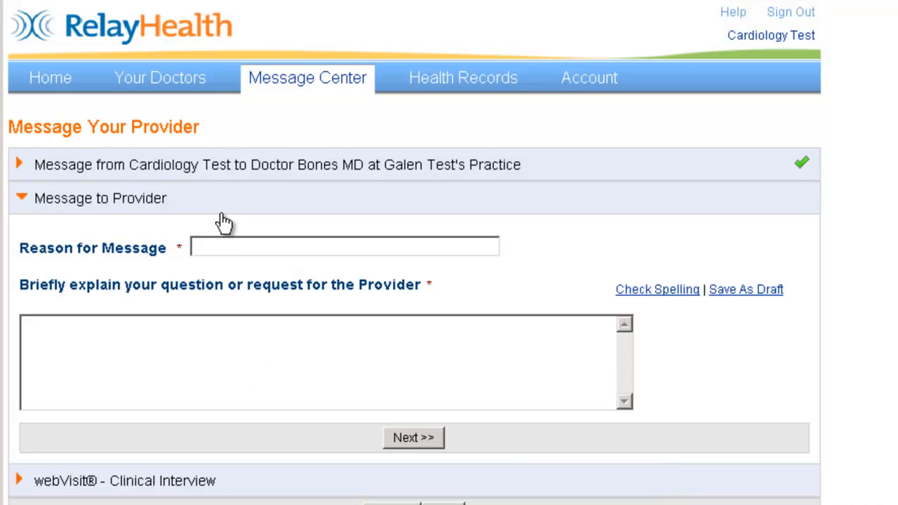
type("Fo")
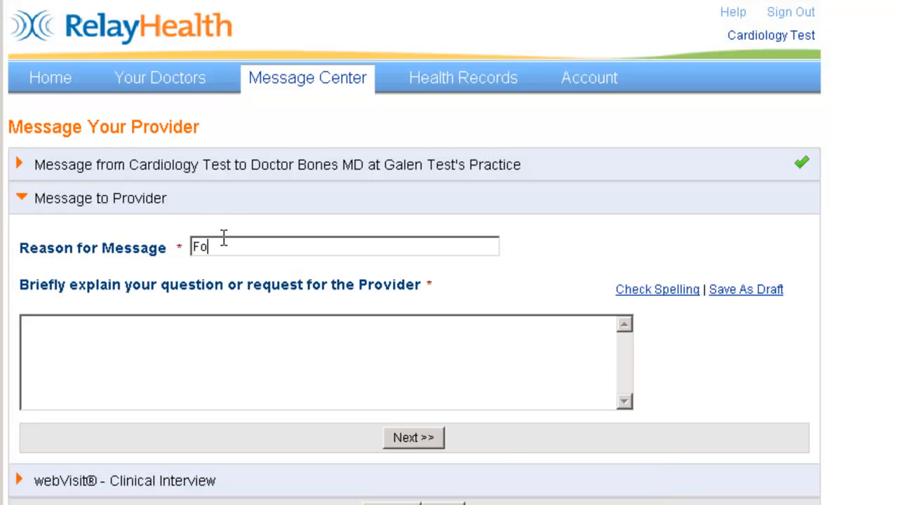
type("llow")
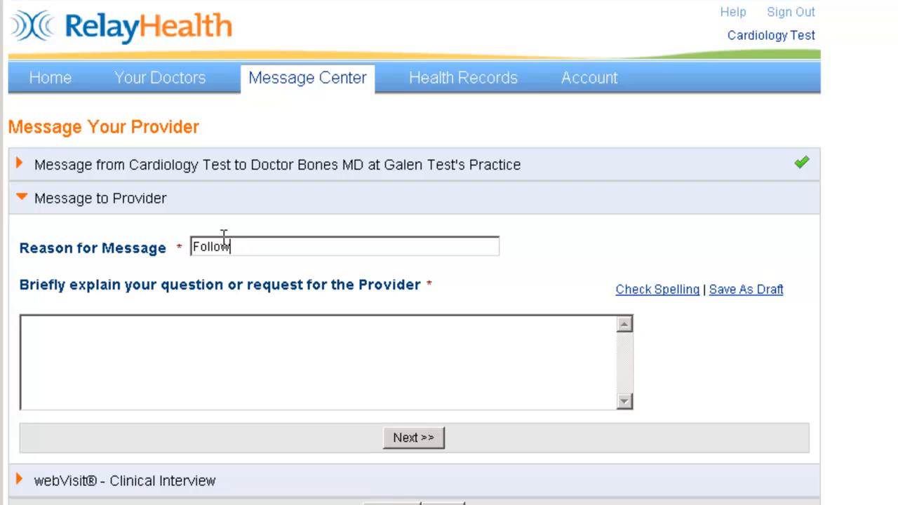
type("Up to App")
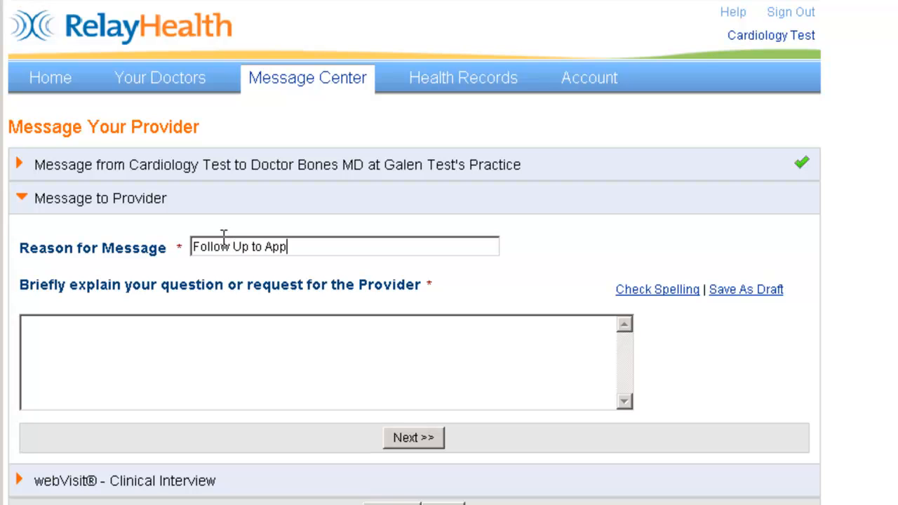
type("ointment")
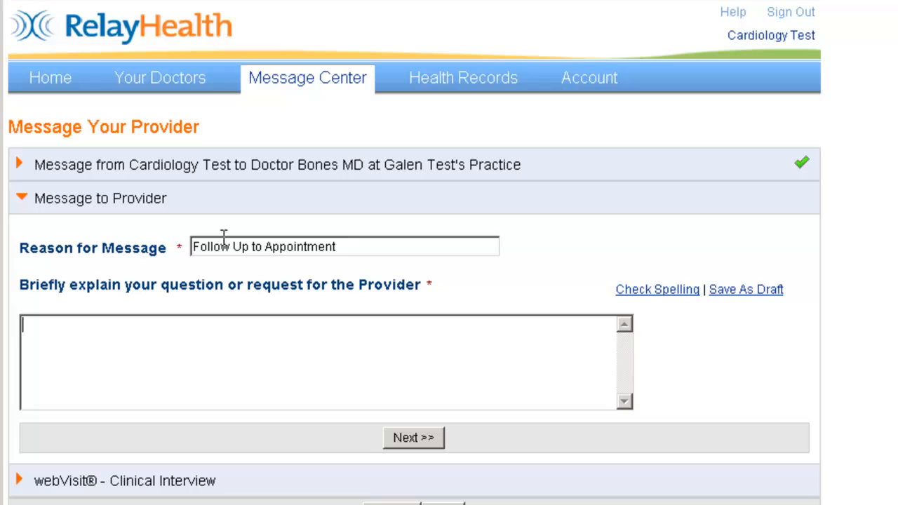
- Write the body 'I finished all of my medicine, is there anything else I should do? Thanks, T Cardiology'
type("Hello Dr. Bones,")
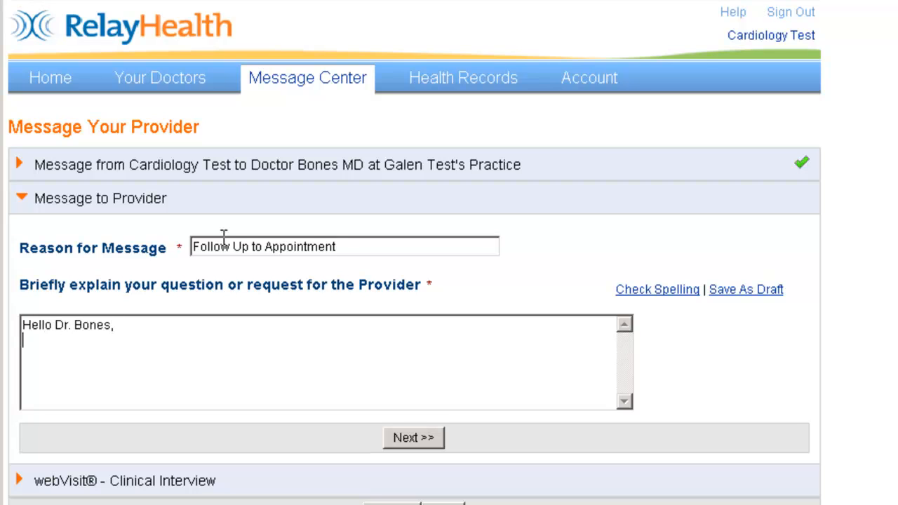
type("I finishe")
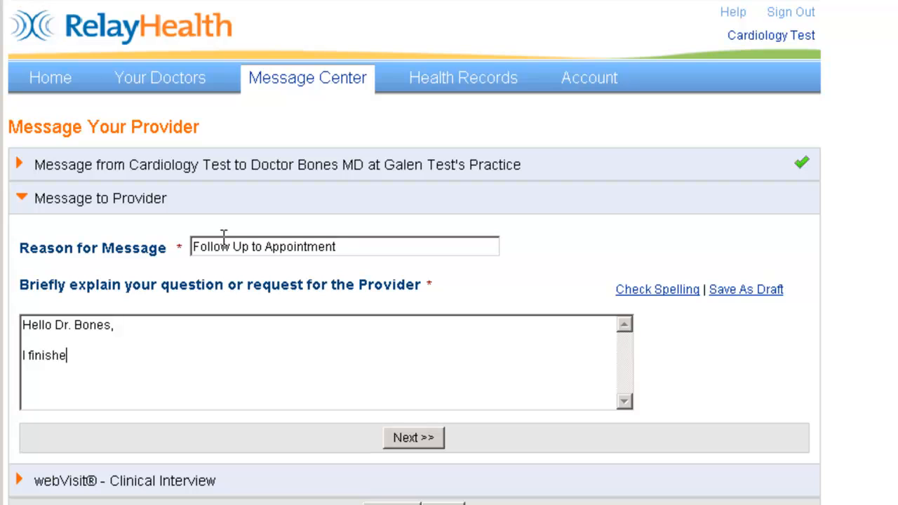
type("d all of my")
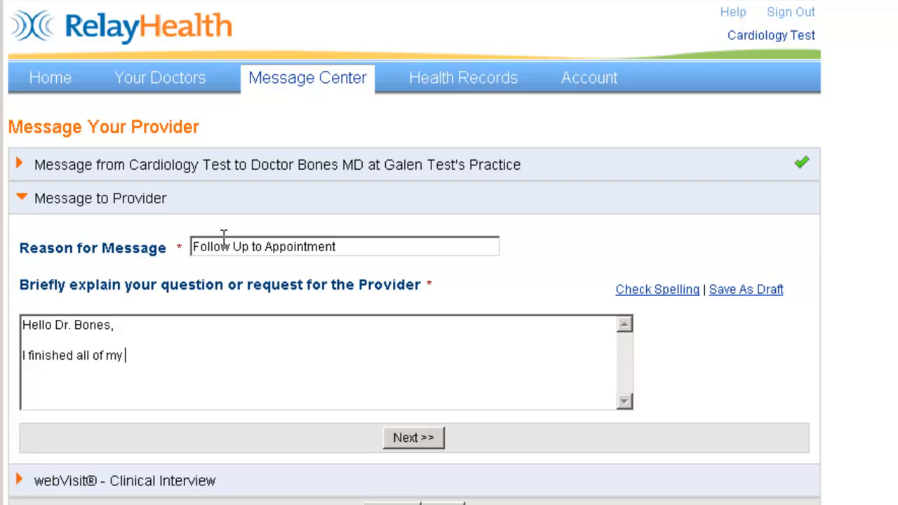
type("medi")
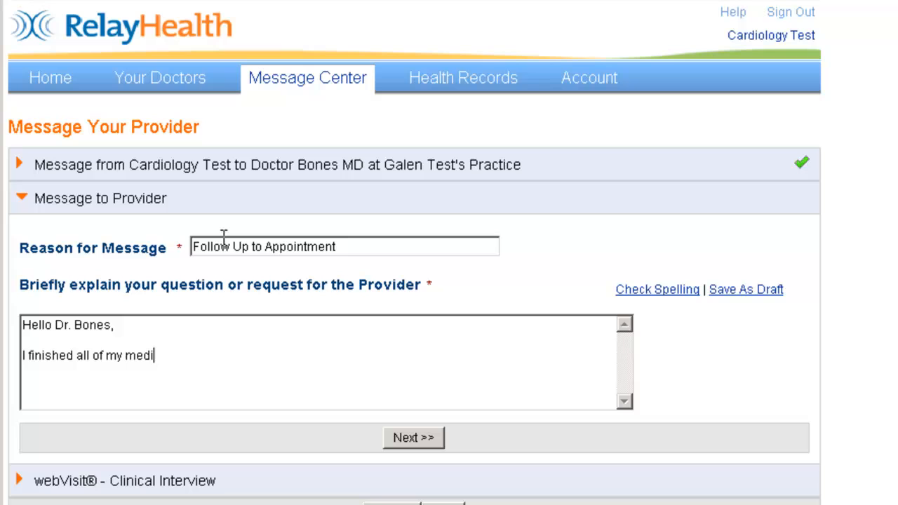
type("cine")
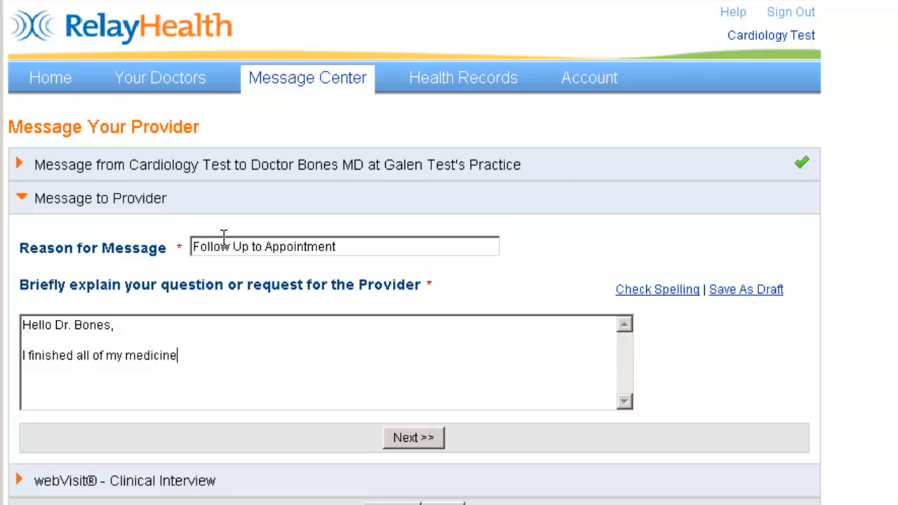
type(", is")
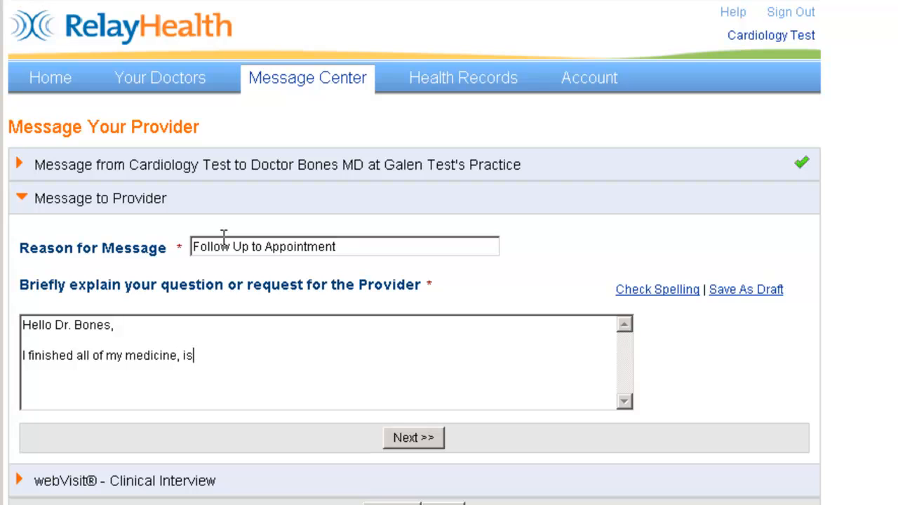
type("there anything else")
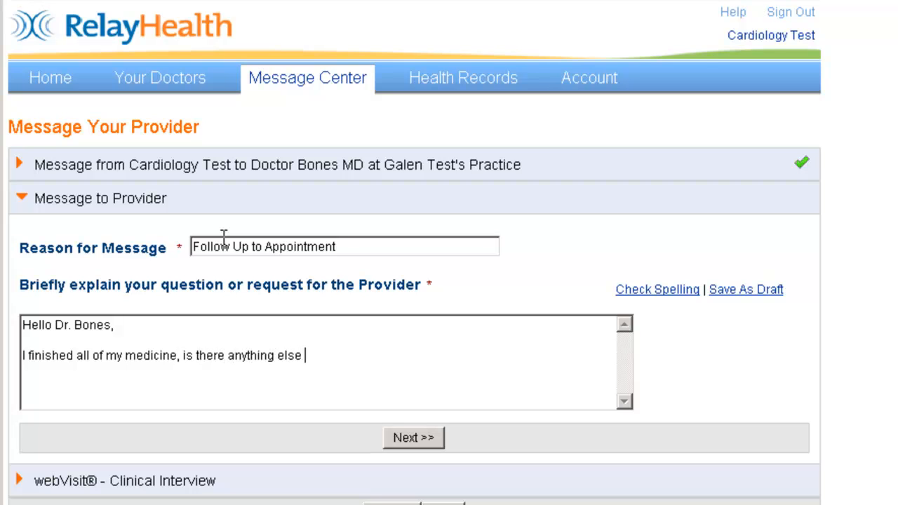
type("I should do?")
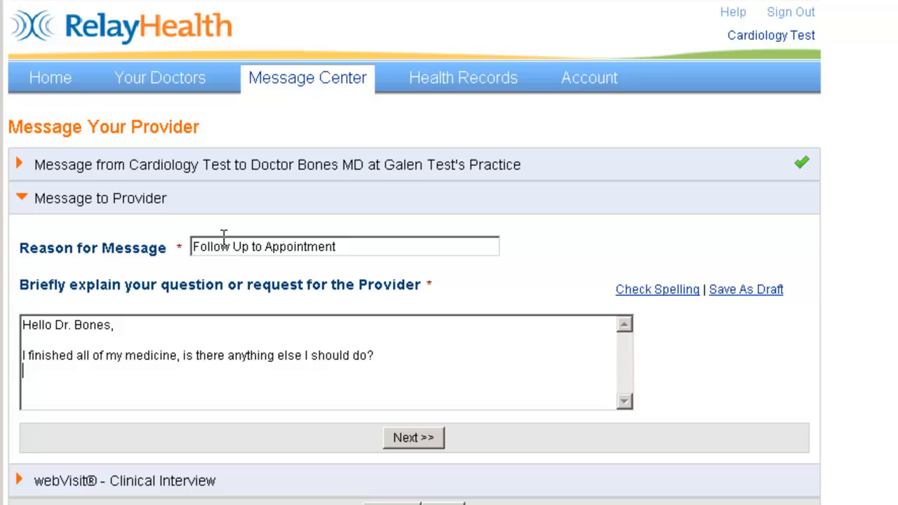
type("Thans")
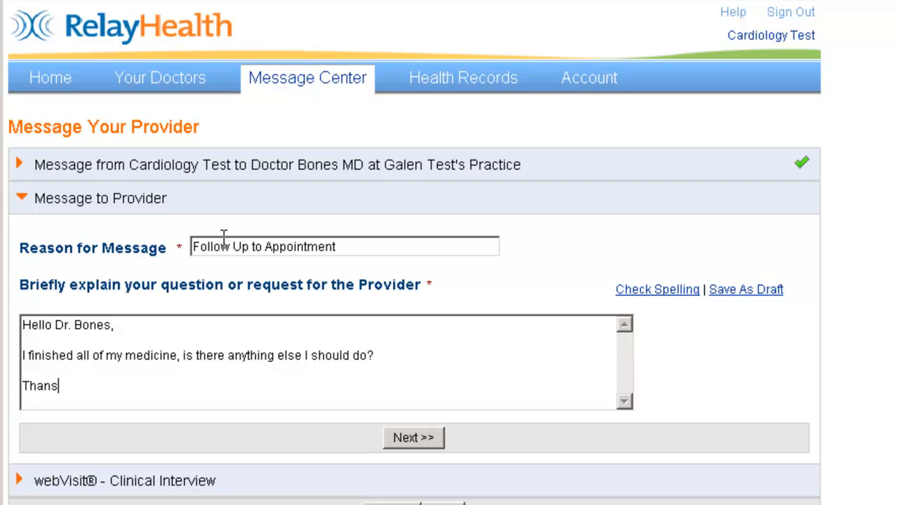
type("ks,")
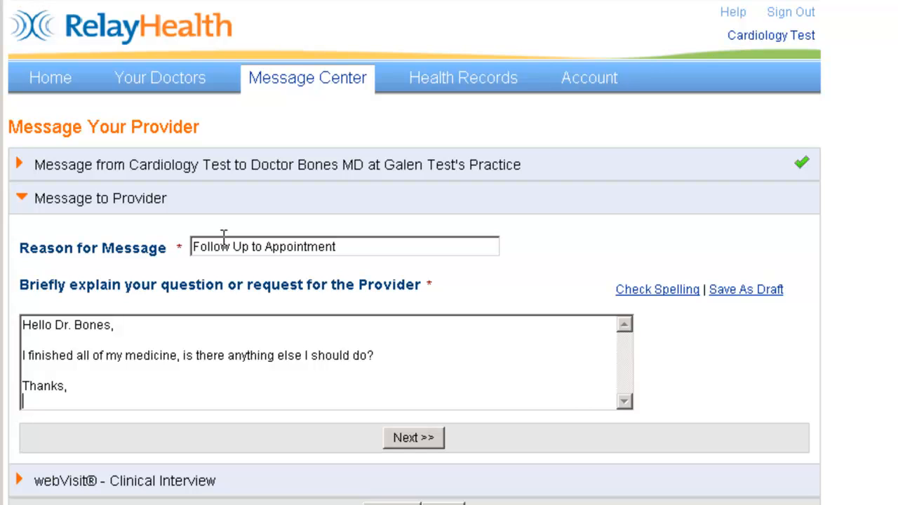
type("T")
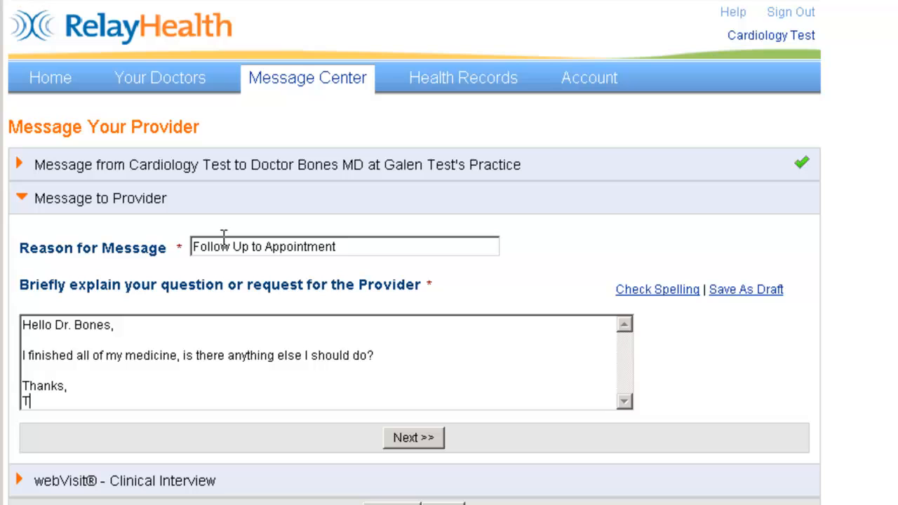
type("Cardio")
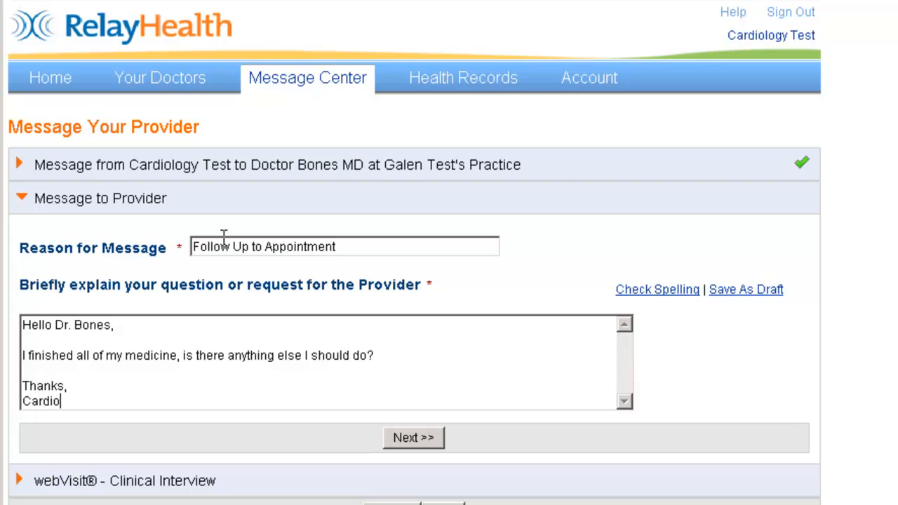
type("logy")
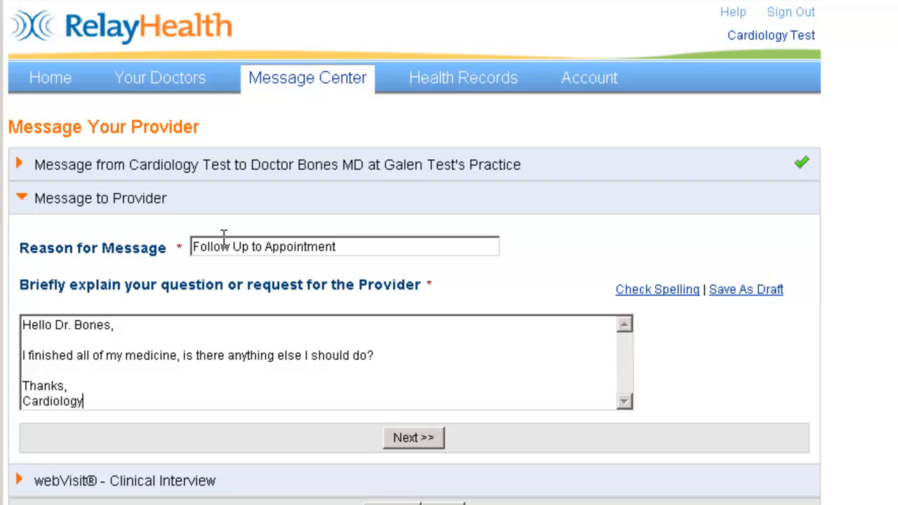
- Send the message to Doctor Bones MD and return to the homepage from the Message Sent dialog
left_click(412, 438)
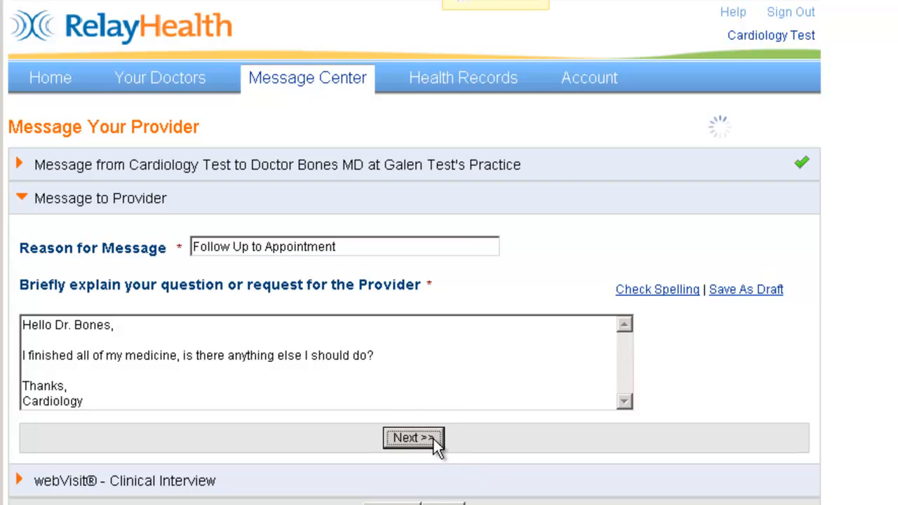
left_click(412, 438)
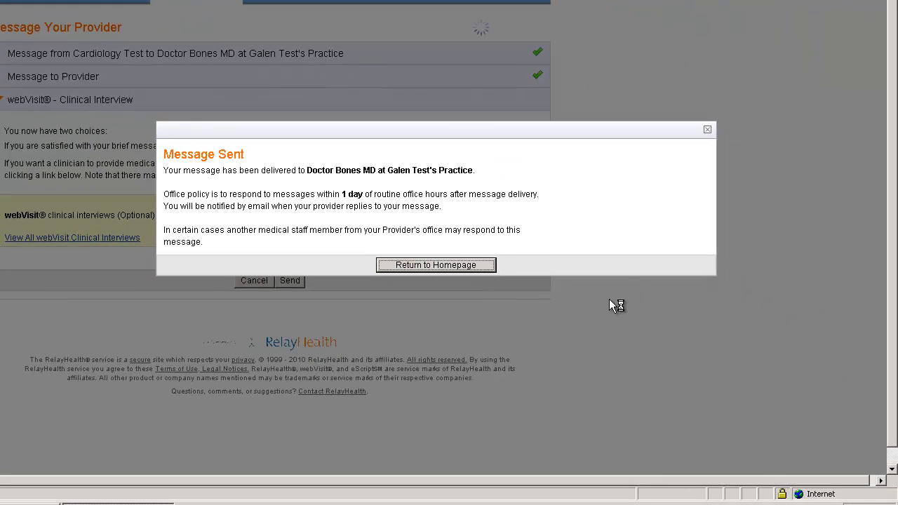
left_click(436, 264)
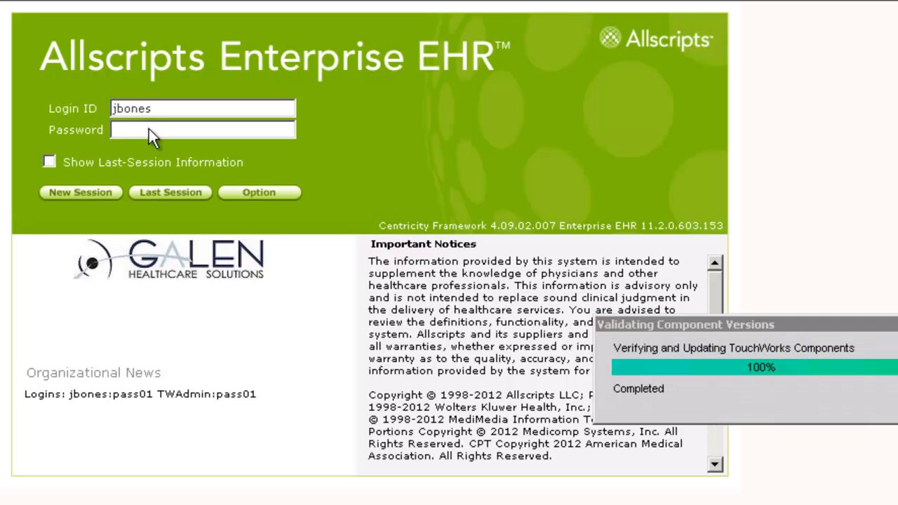
- Start a new Allscripts session as Dr. Bones and refresh the active task list
left_click(80, 192)
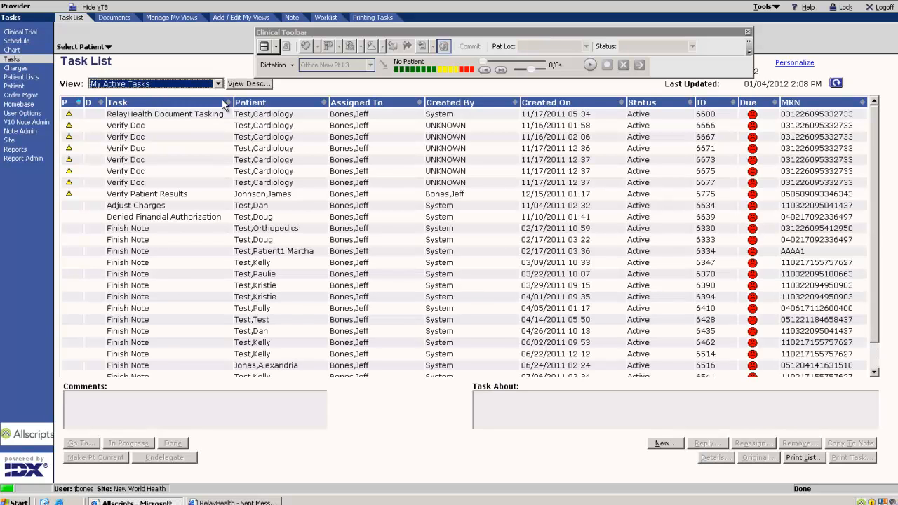
left_click(548, 101)
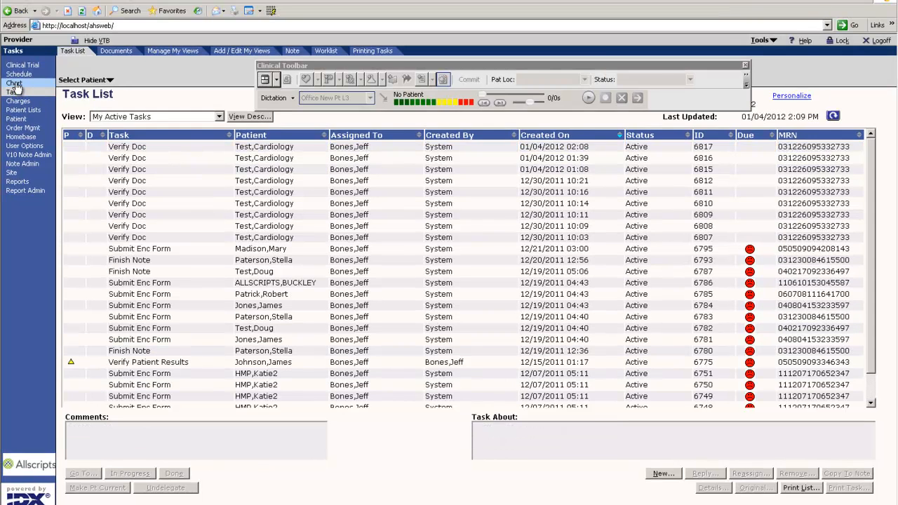
- Search Select Patient for 'Test,' and open the chart of Test, Cardiology
left_click(14, 83)
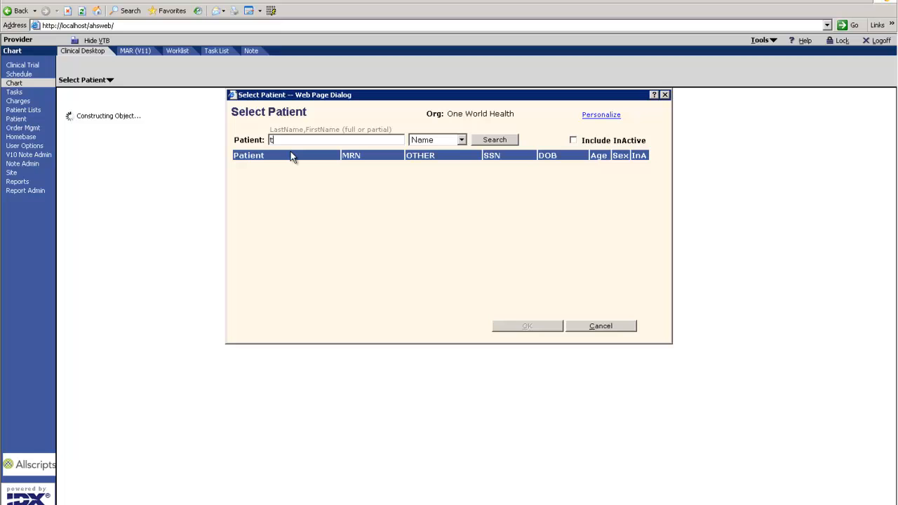
type("est,")
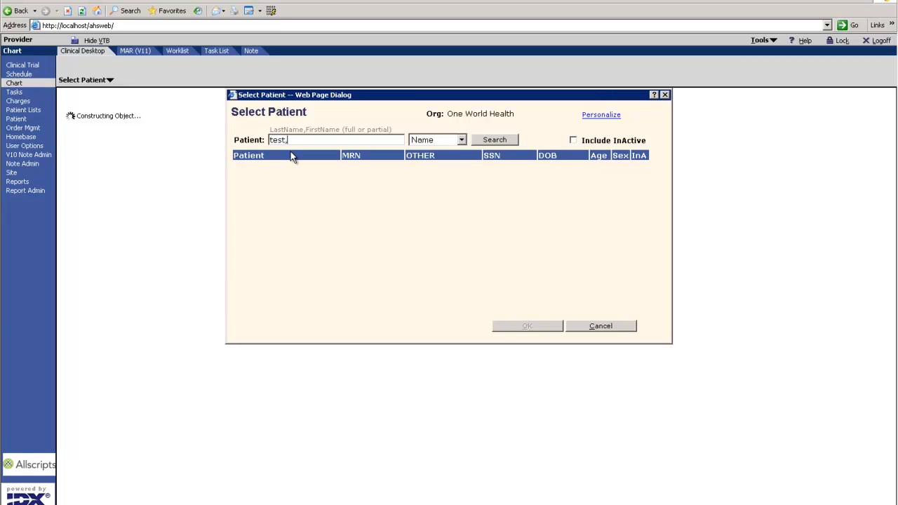
left_click(494, 140)
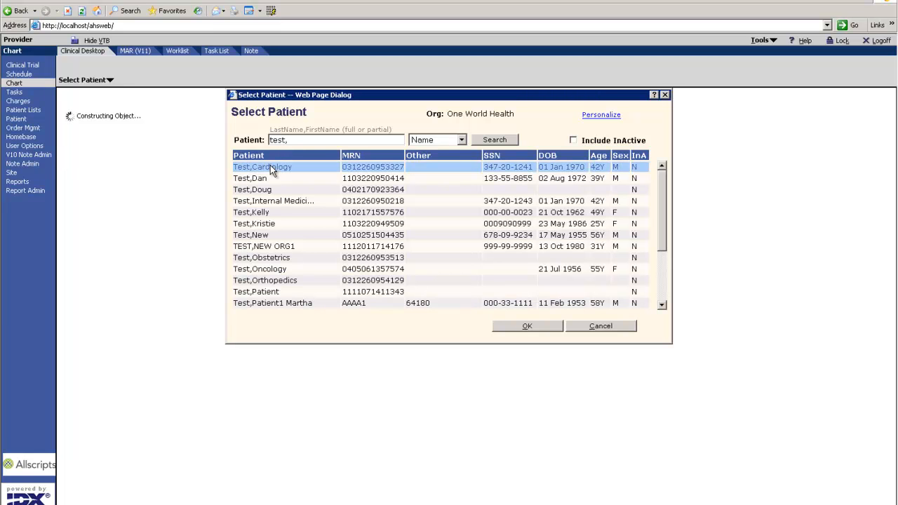
left_click(528, 326)
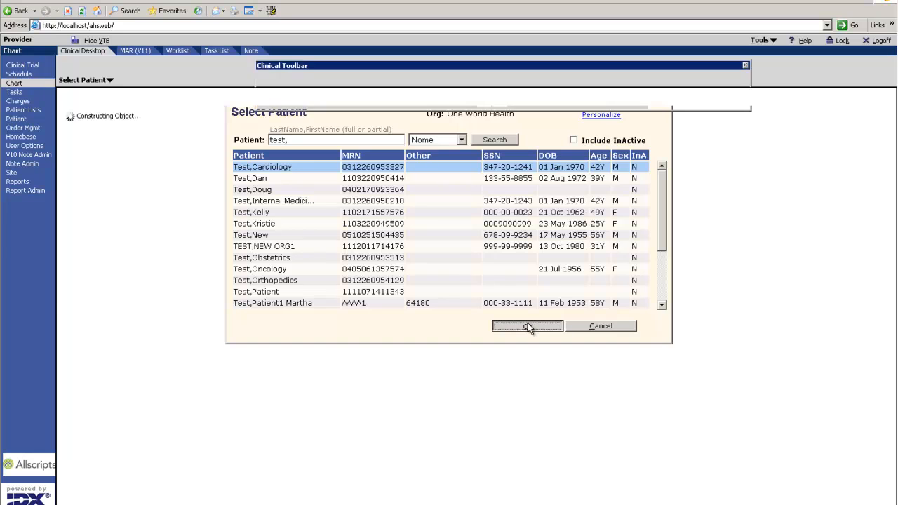
left_click(528, 325)
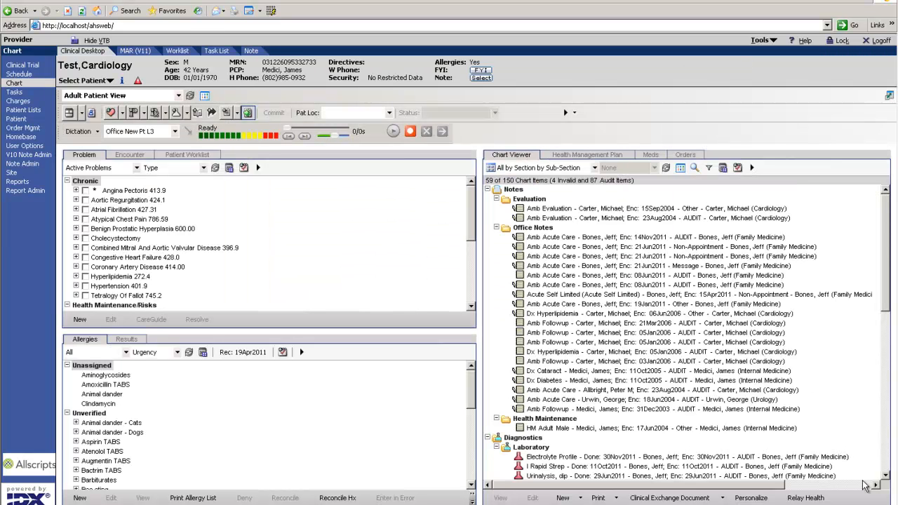
- Open the 04Jan2012 RelayHealth Message entry from the Unassigned section of Chart Viewer
scroll("down", 3)
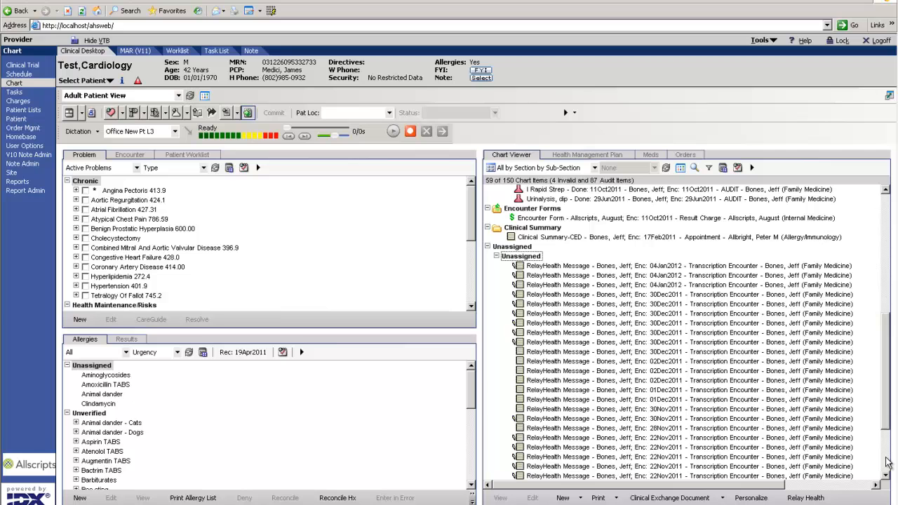
mouse_move(570, 291)
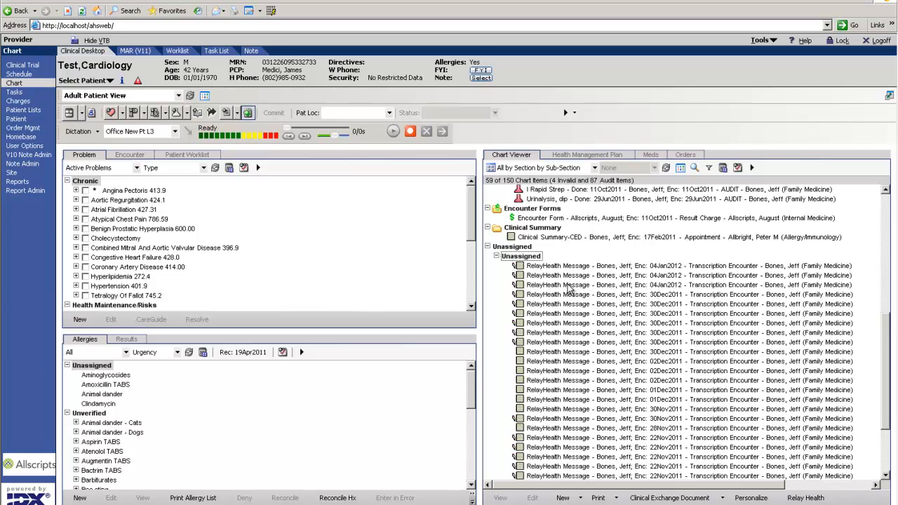
double_click(688, 265)
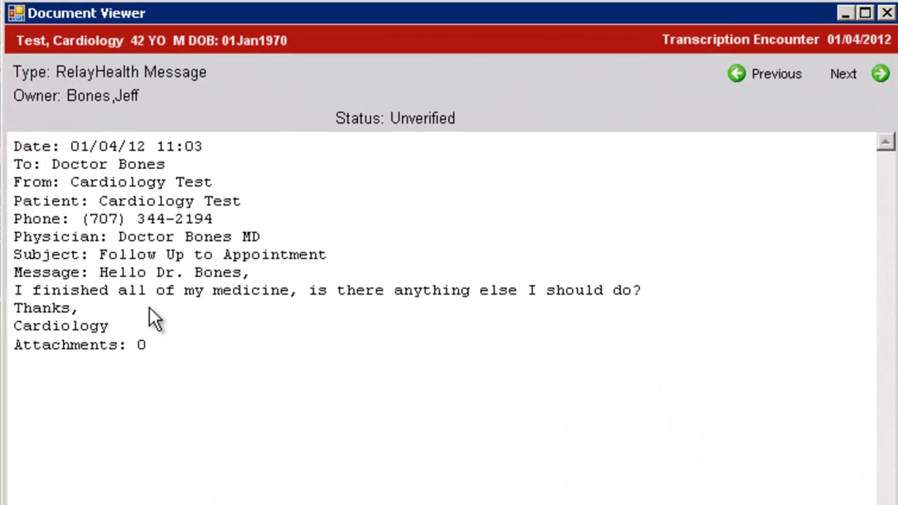
mouse_move(512, 326)
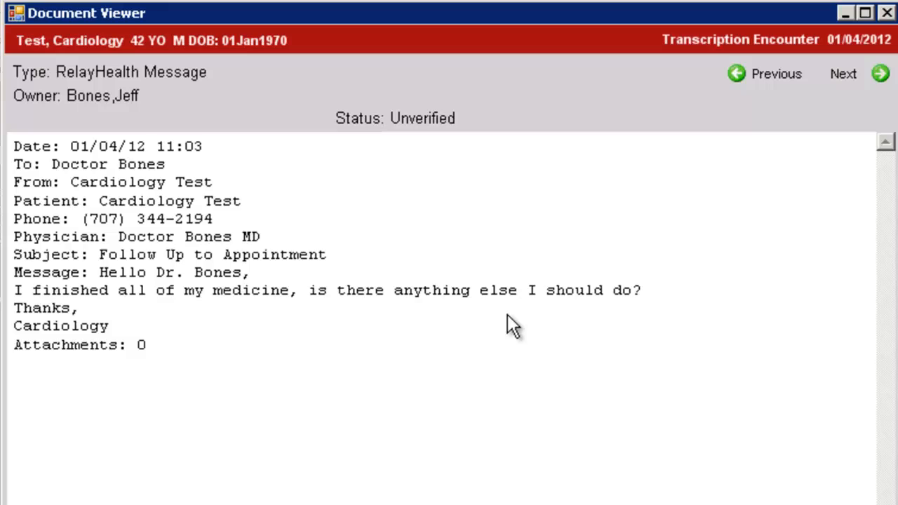
mouse_move(477, 429)
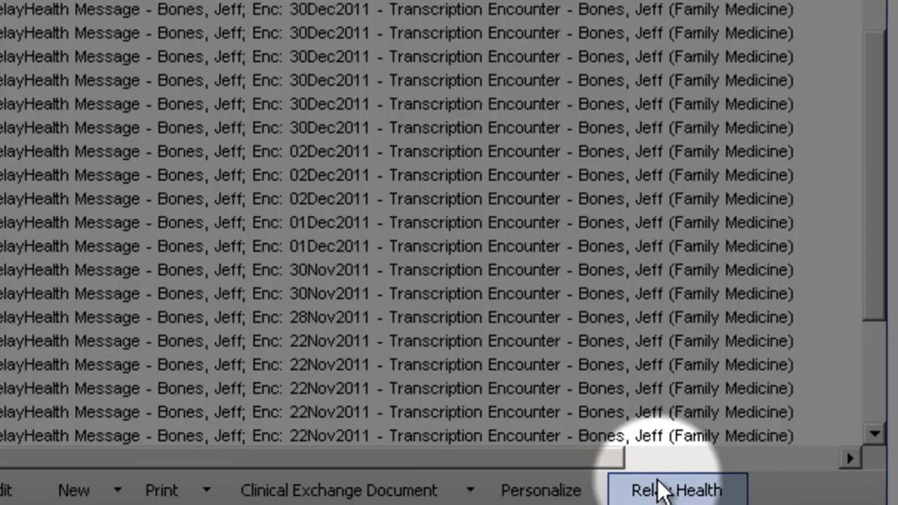
- Open Cardiology Test's RelayHealth chart summary via the Relay Health button
left_click(677, 490)
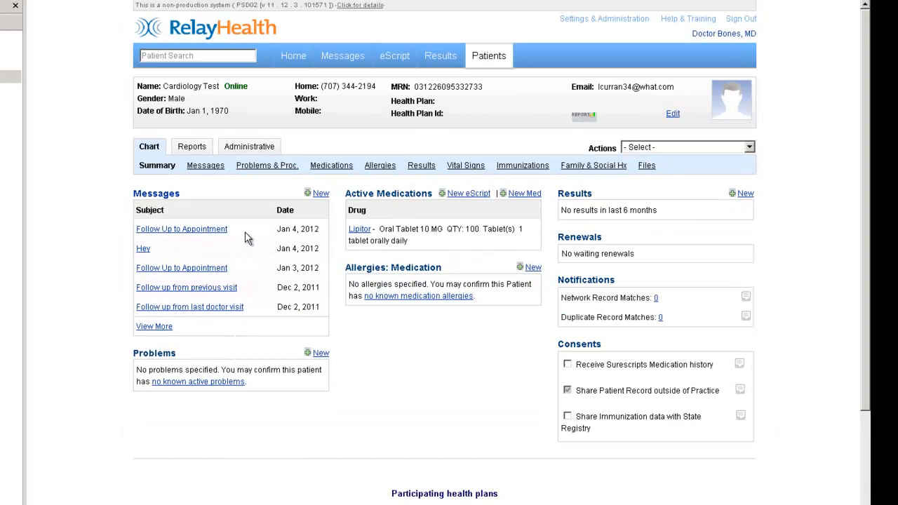
mouse_move(181, 229)
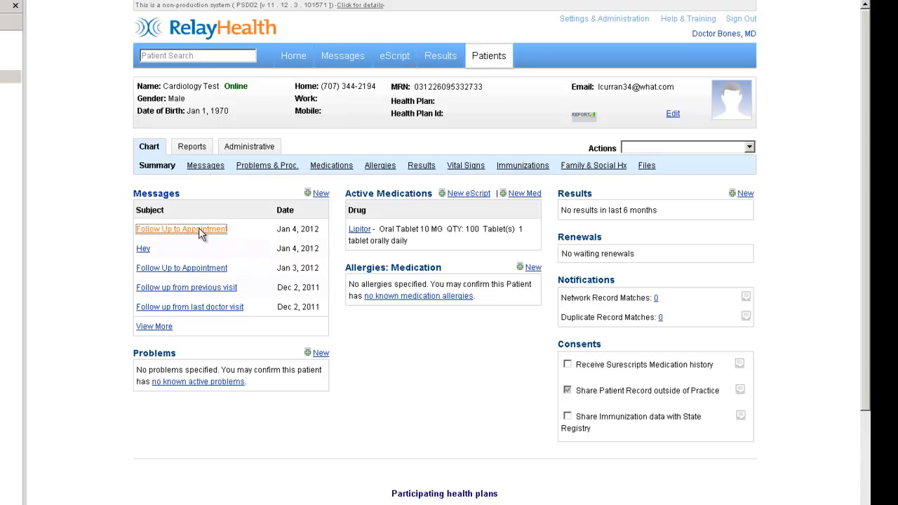
- Reply to the Jan 4 message with 'There is nothing else you need to do.' and send it to the patient
left_click(182, 229)
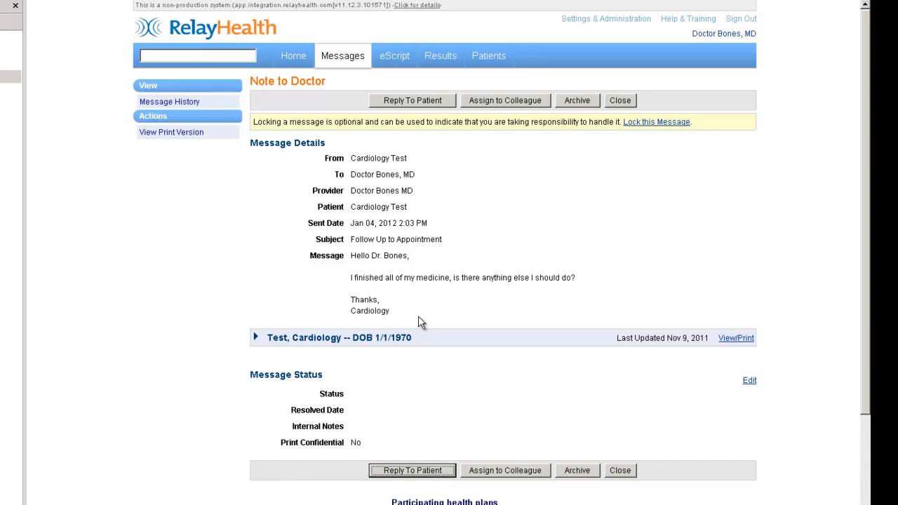
left_click(413, 100)
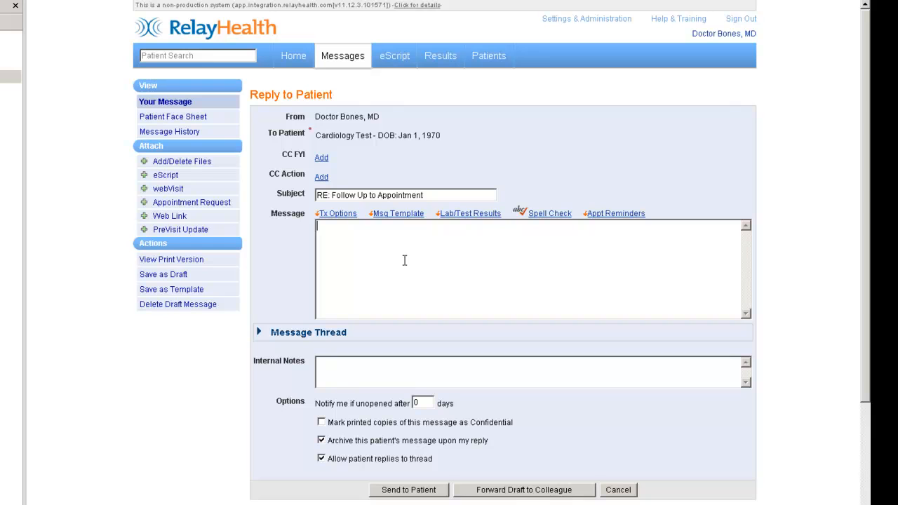
type("There")
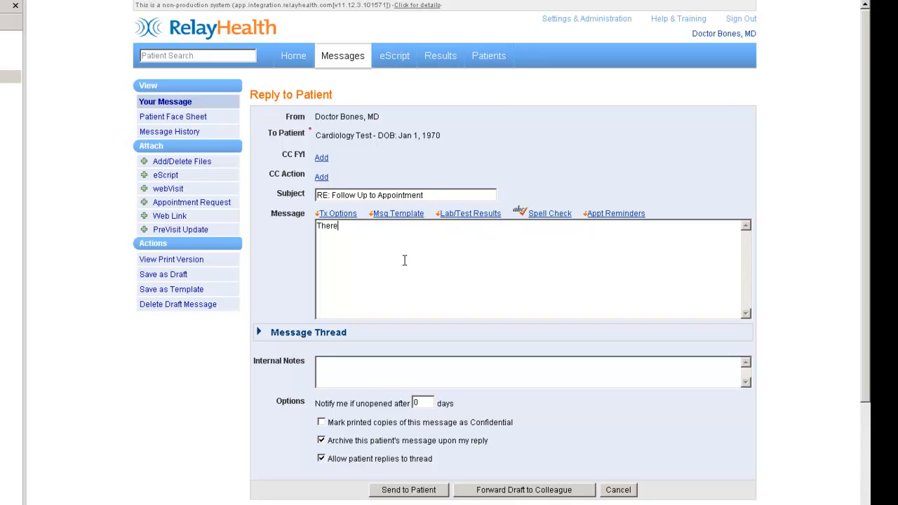
type("is nothing else you ne")
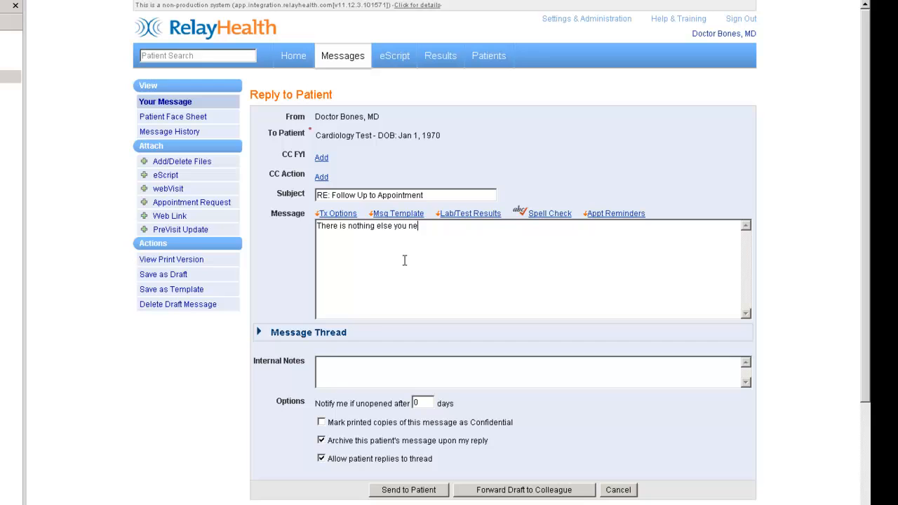
type("ed to do.")
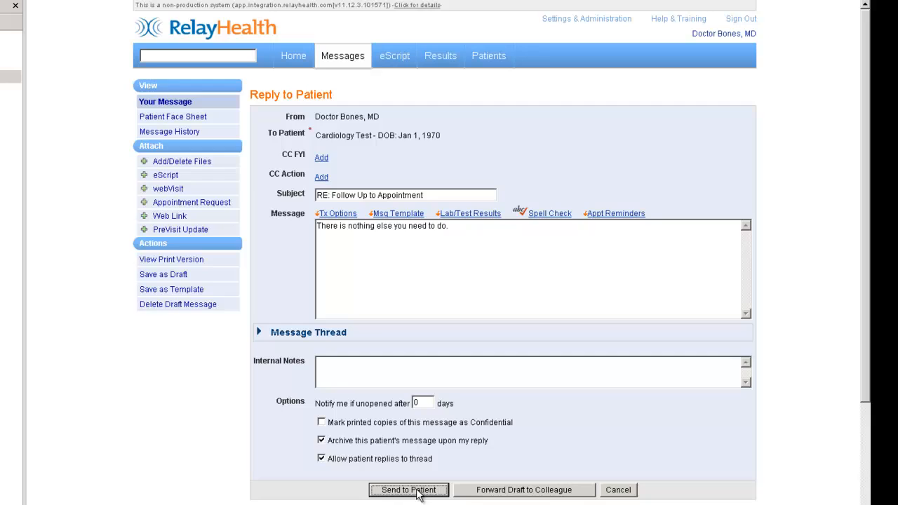
left_click(408, 490)
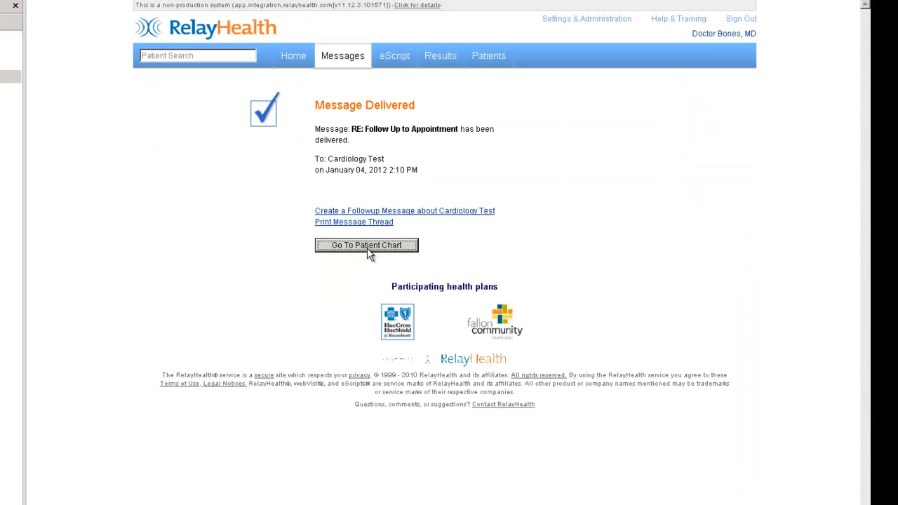
- Go to the patient chart from the sent-reply confirmation
left_click(365, 244)
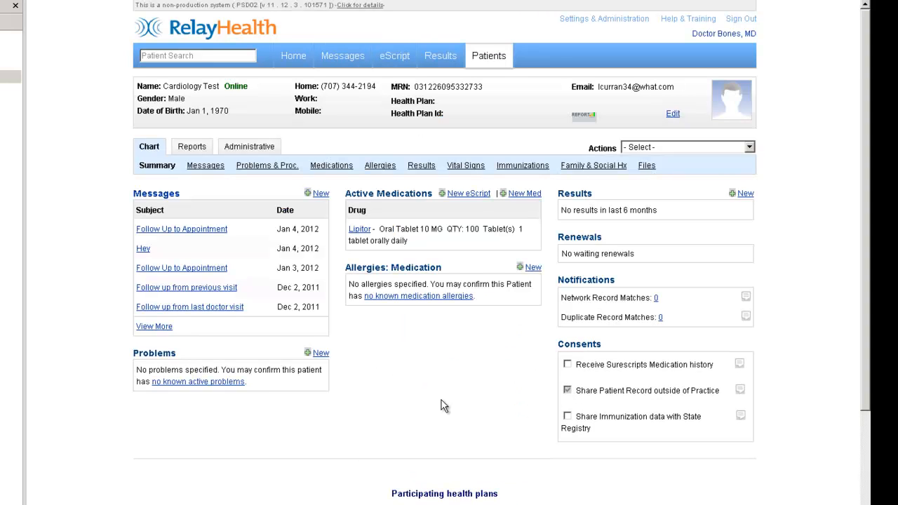
mouse_move(433, 393)
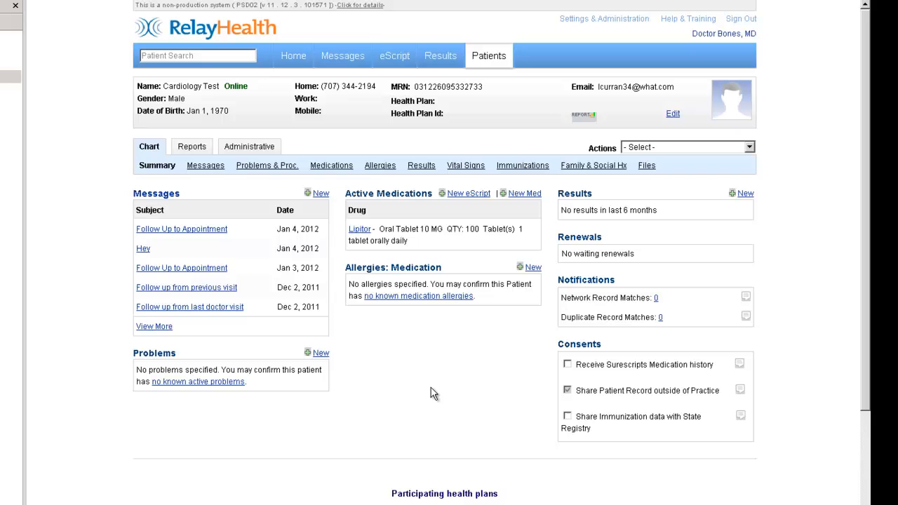
mouse_move(855, 3)
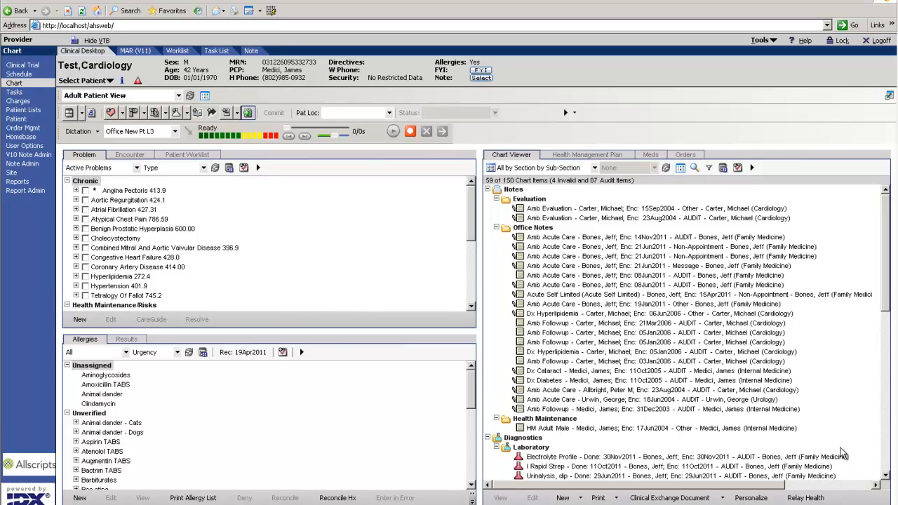
- Scroll through the archived RelayHealth reply about the follow-up appointment
scroll("down", 3)
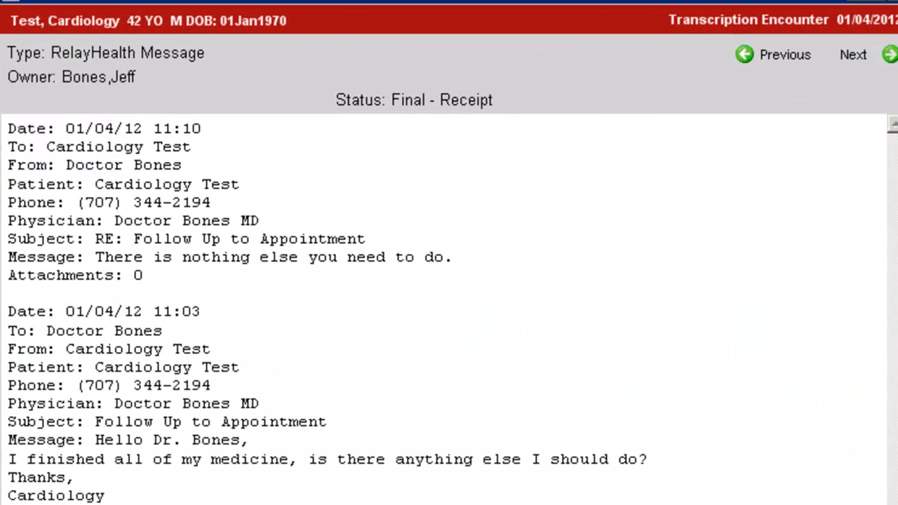
mouse_move(292, 410)
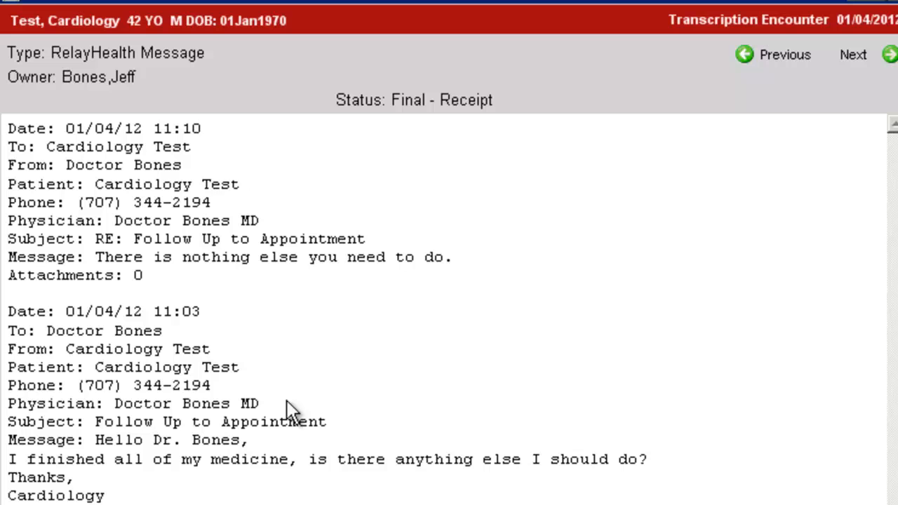
mouse_move(171, 272)
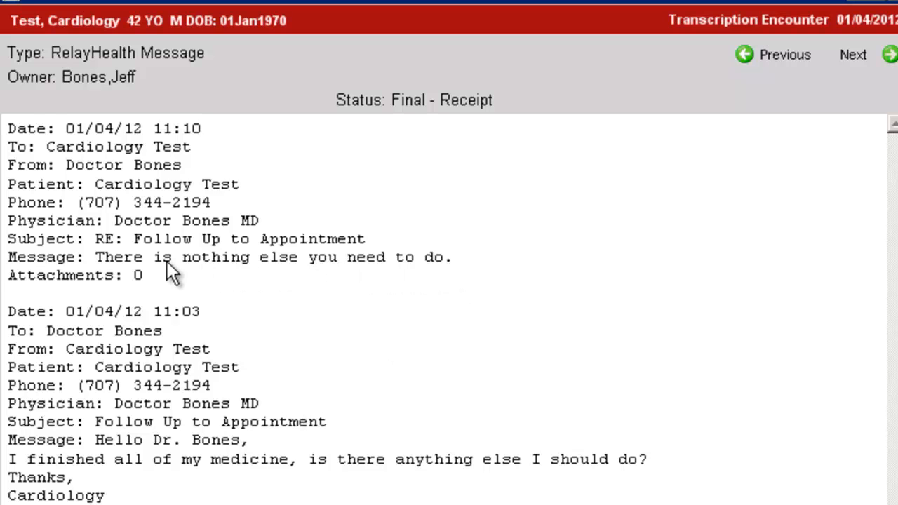
mouse_move(625, 337)
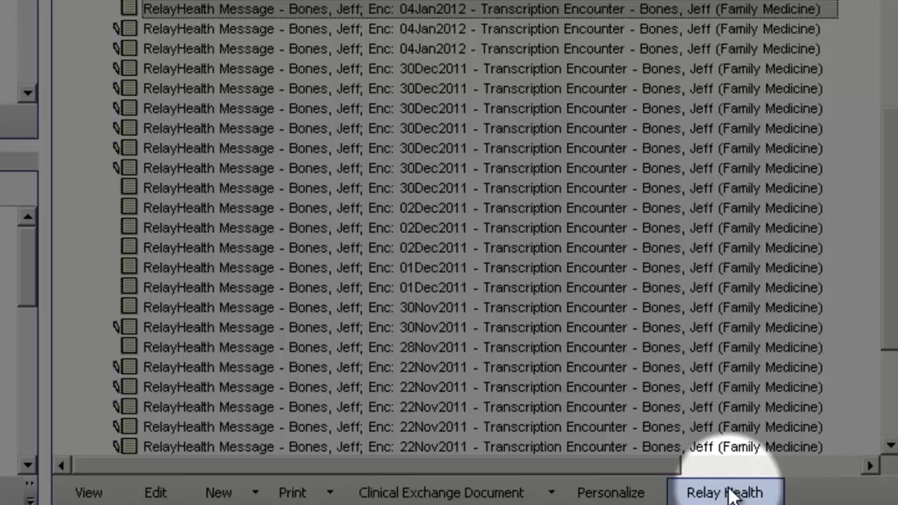
- Launch Cardiology Test's RelayHealth chart from the Chart Viewer
left_click(724, 492)
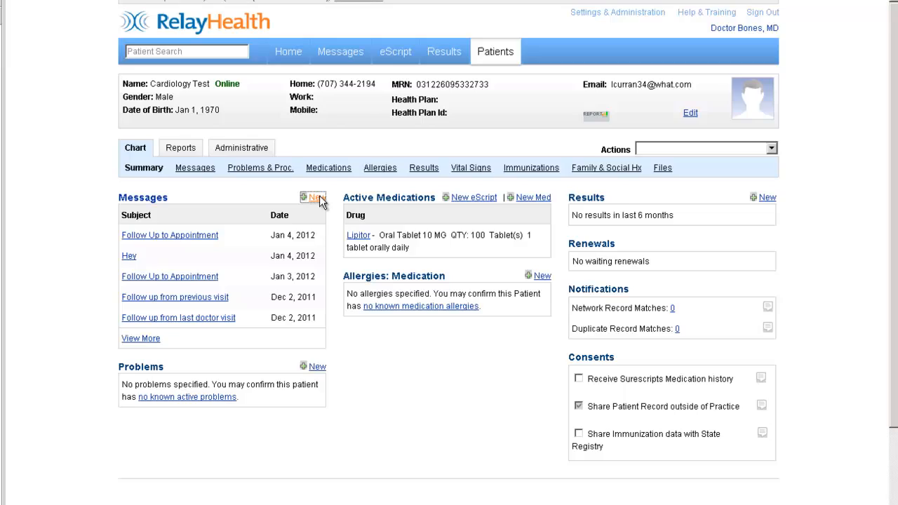
- Start a new message with subject 'Check Up', greeting 'Hello Cardiology,' and erase the abandoned first sentence
left_click(314, 197)
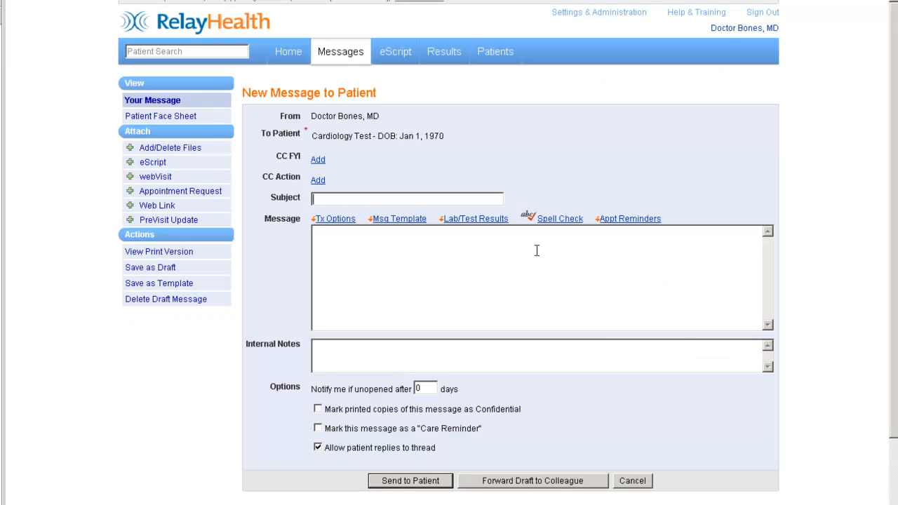
type("Check U")
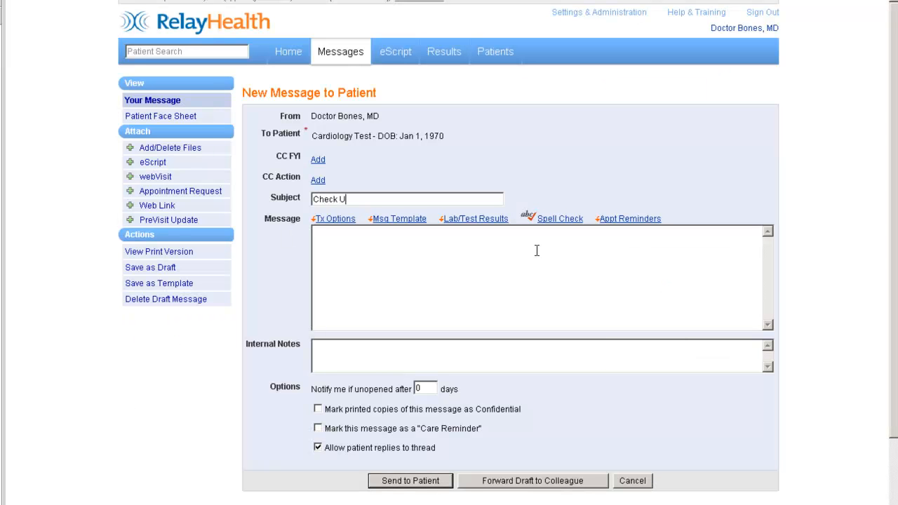
type("p")
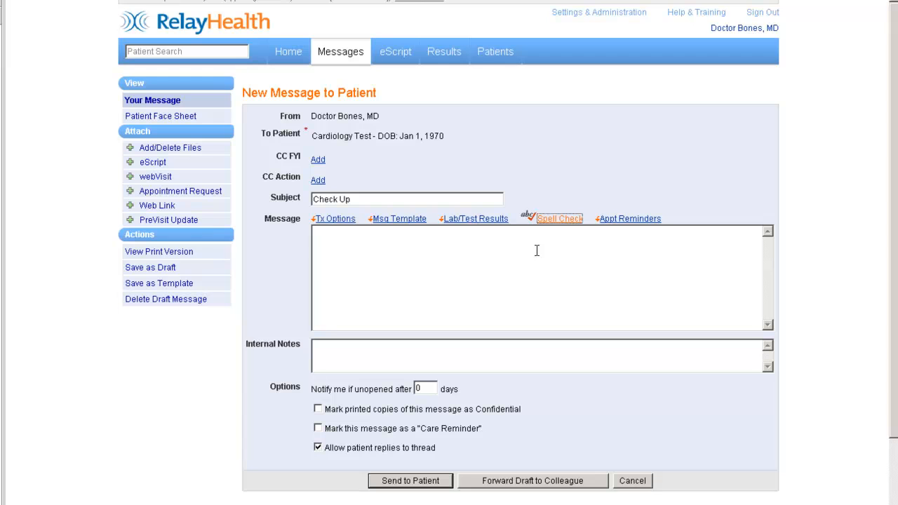
type("Hello Car")
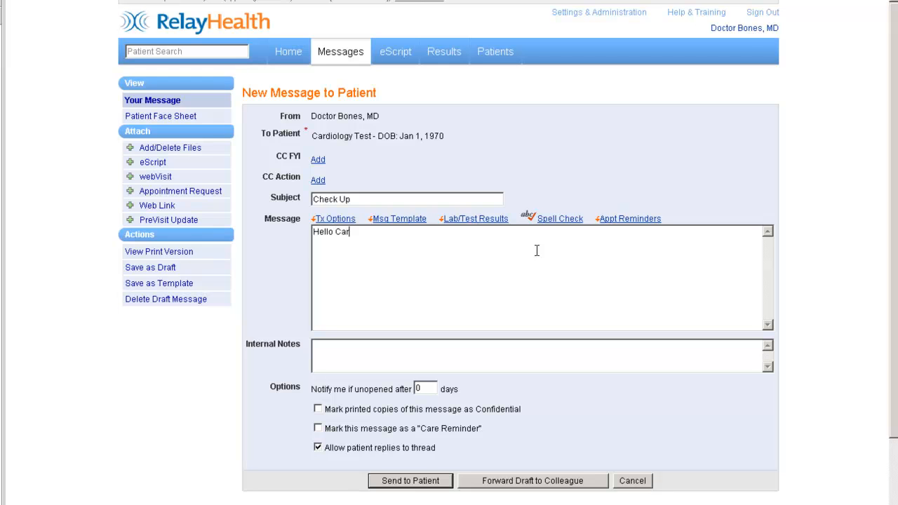
type("diology,")
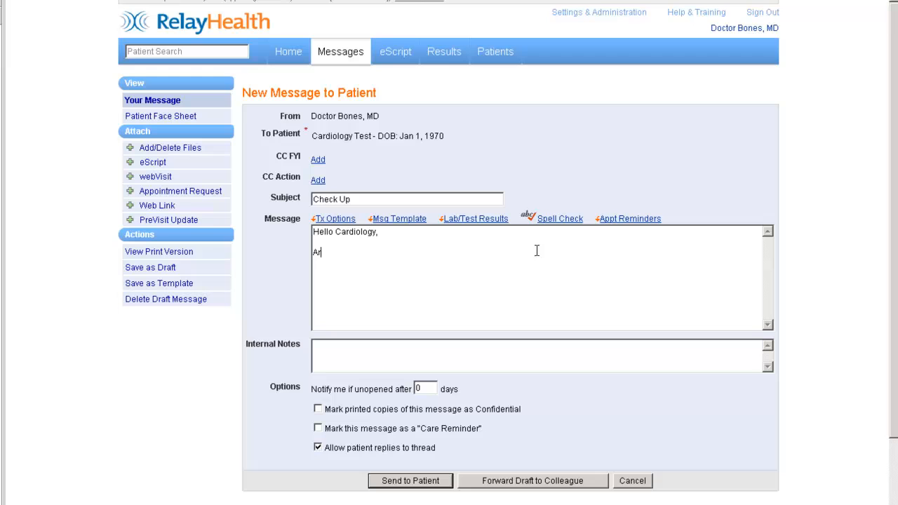
type("re you feeling")
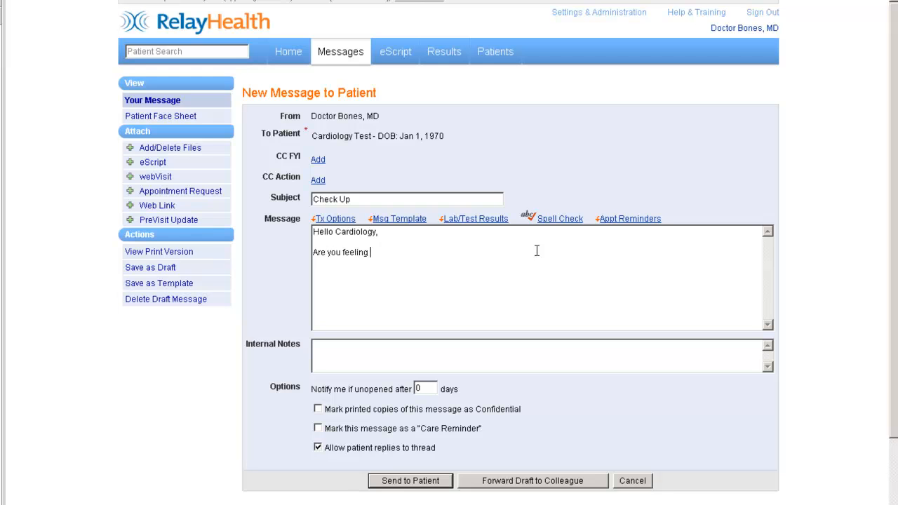
key("BackSpace")
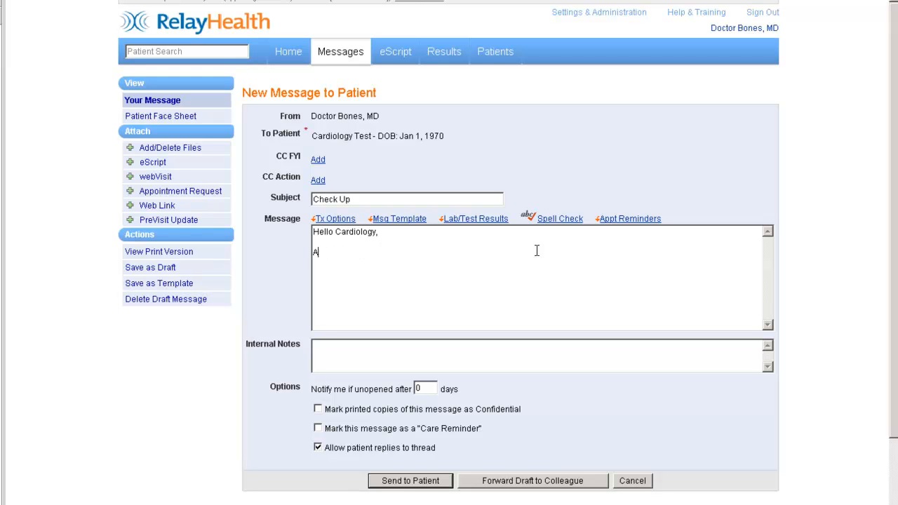
- Ask 'Have you finished all your medication?', sign 'Dr. Bones' and send it to the patient
type("Have you finished")
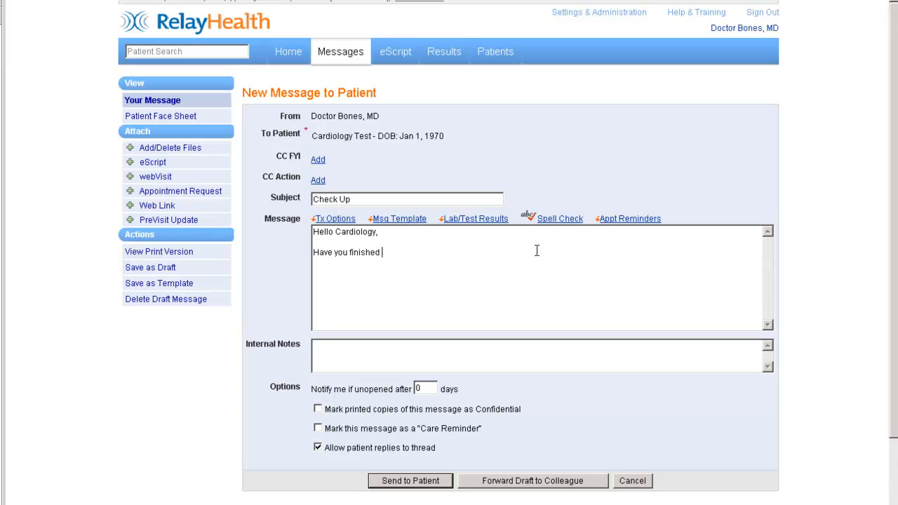
type("all your medicati")
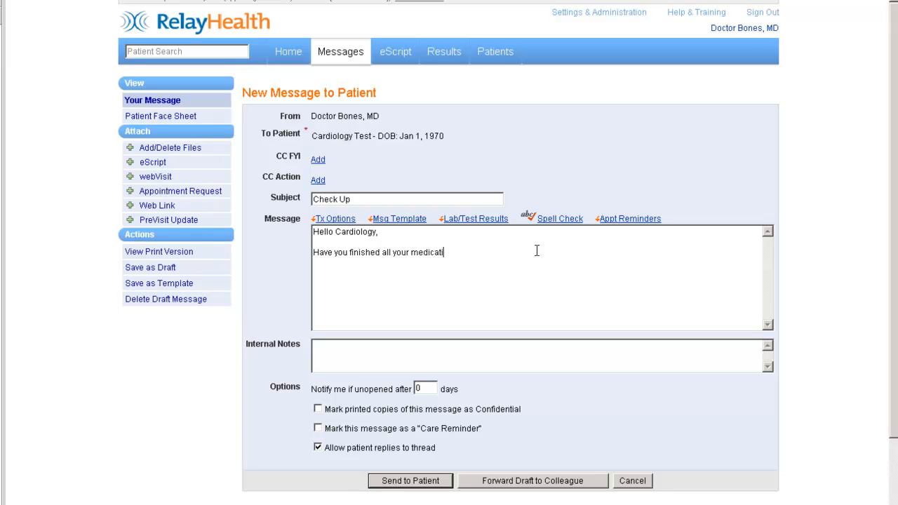
type("on?")
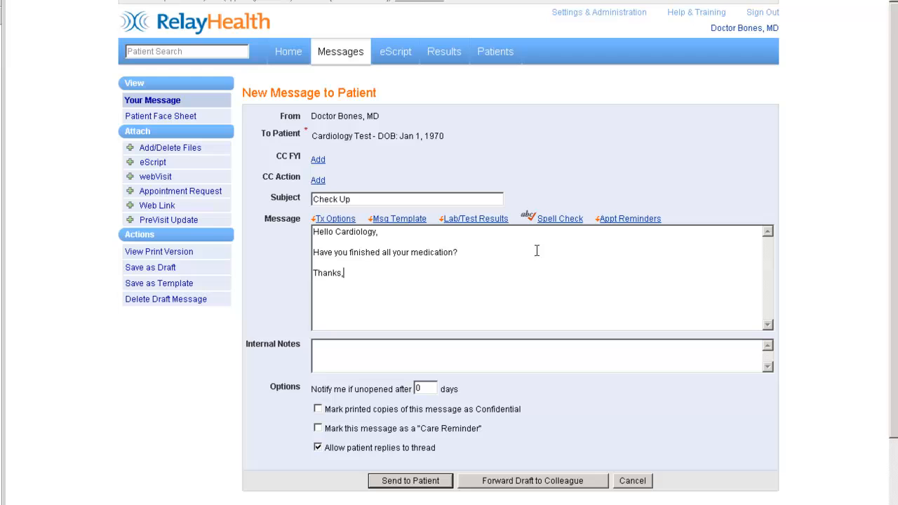
type("D")
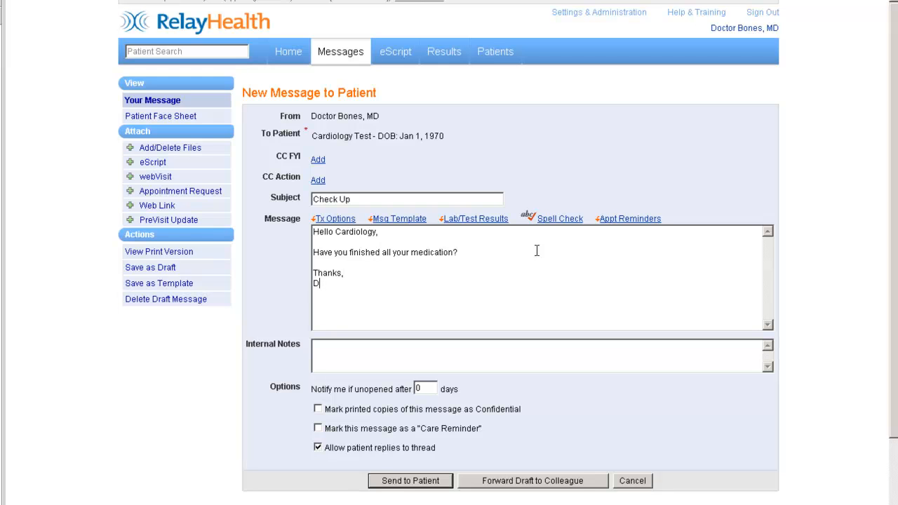
type("r. Bones")
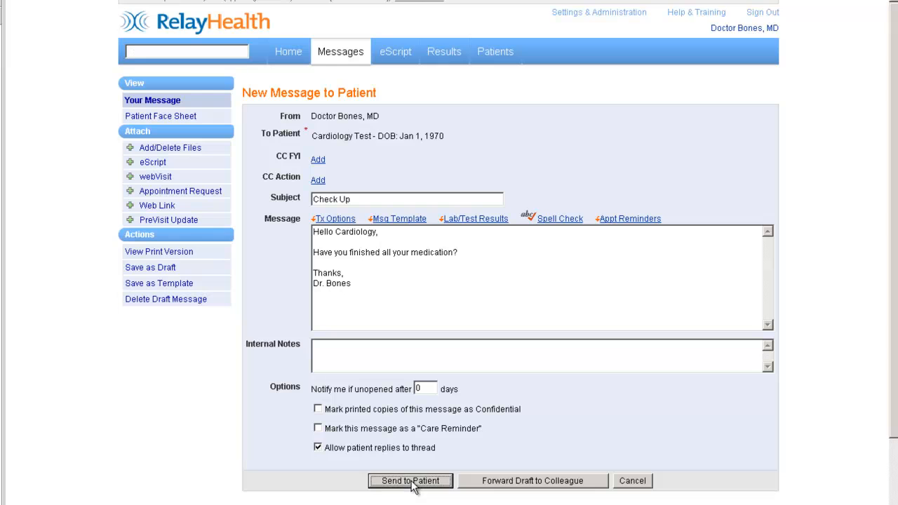
left_click(410, 481)
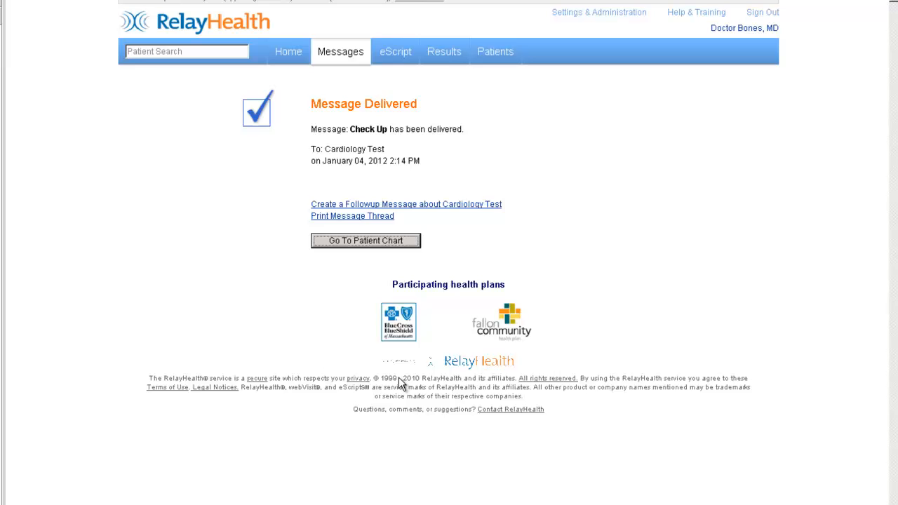
- Return to the patient's RelayHealth chart and sign out back to Allscripts
left_click(365, 240)
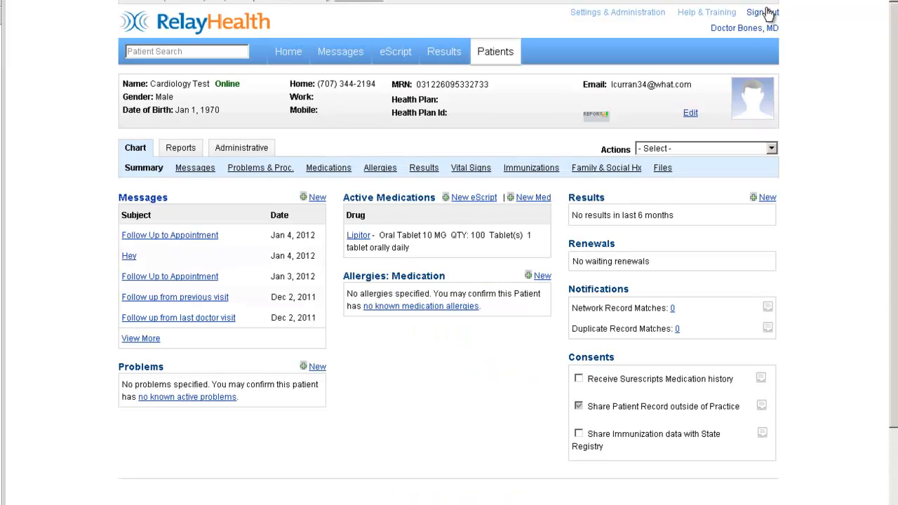
left_click(760, 11)
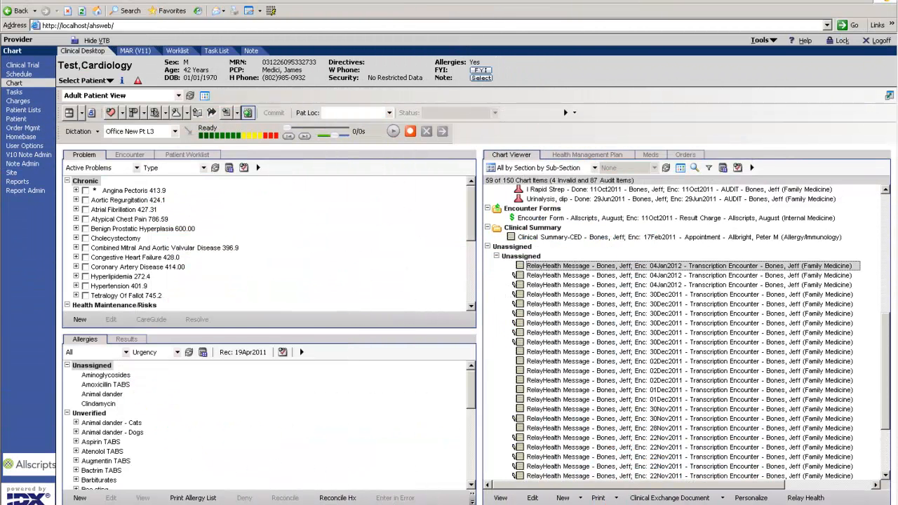
- Display the newest archived Check Up RelayHealth message in the Chart Viewer
left_click(665, 168)
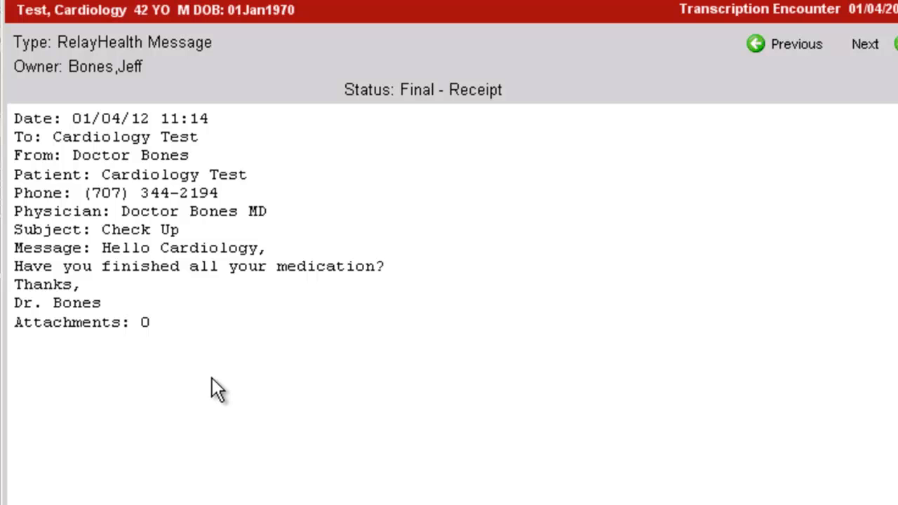
mouse_move(212, 382)
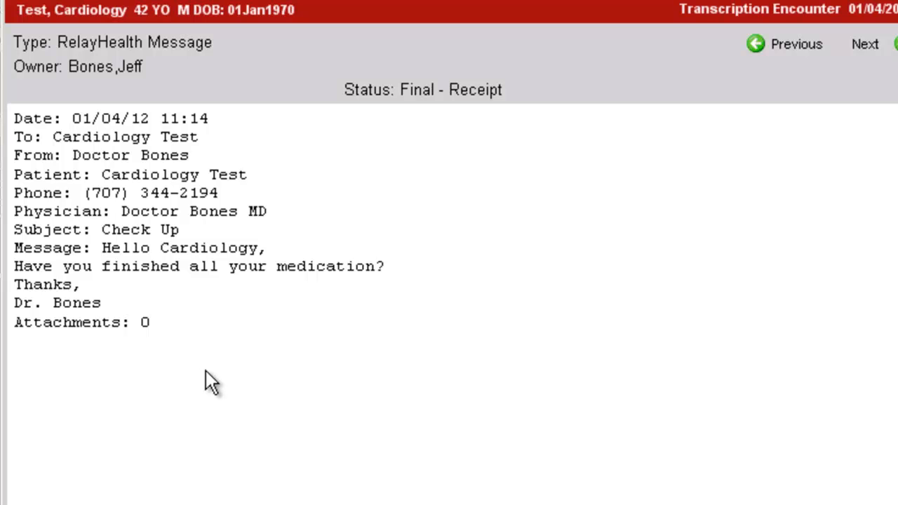
mouse_move(207, 372)
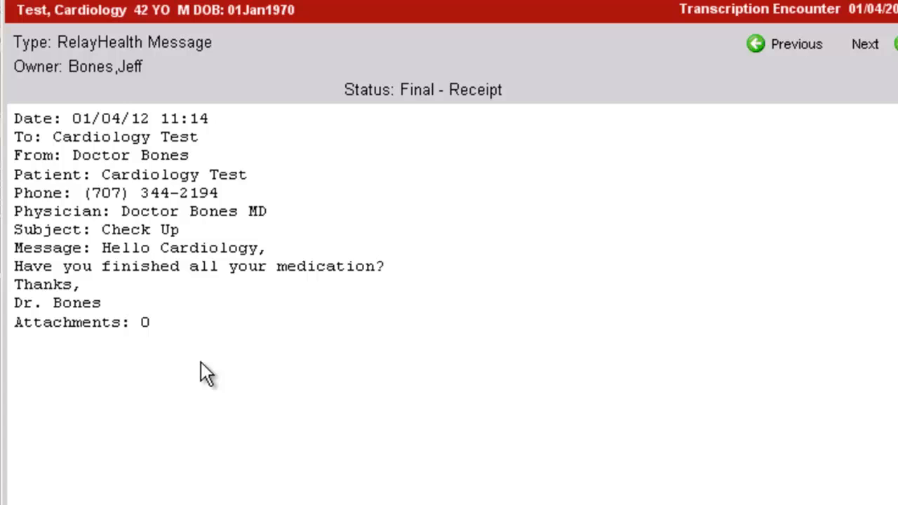
mouse_move(204, 365)
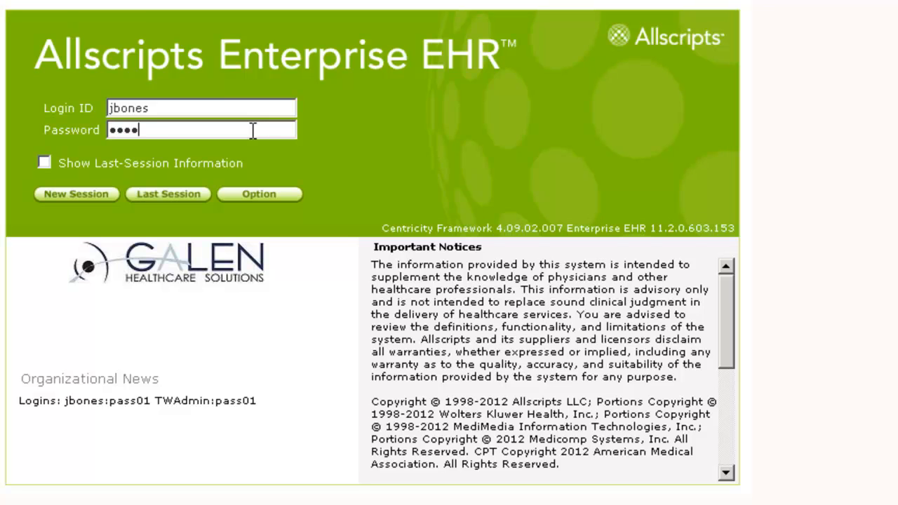
- Log in as Dr. Bones and start a new EHR session showing the task list
left_click(76, 194)
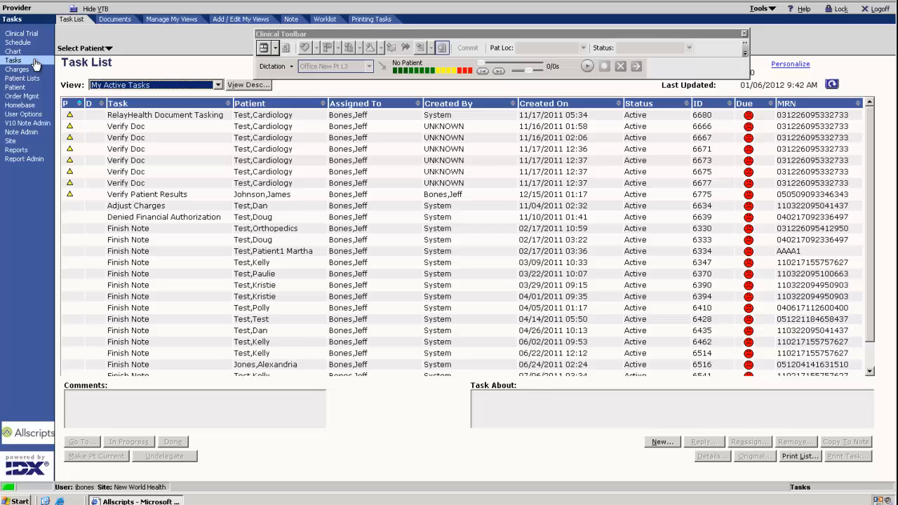
- Search 'test,ca' and select patient Test,Cardiology to load the chart
left_click(13, 51)
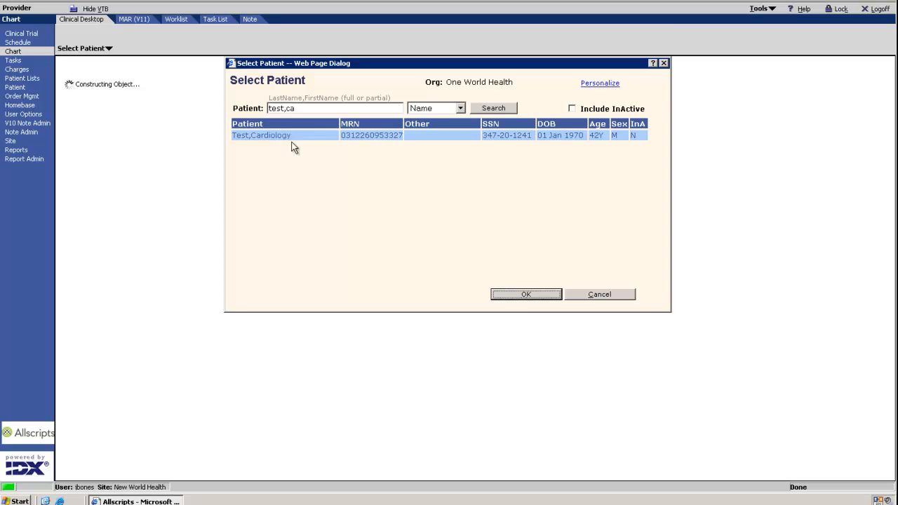
left_click(525, 295)
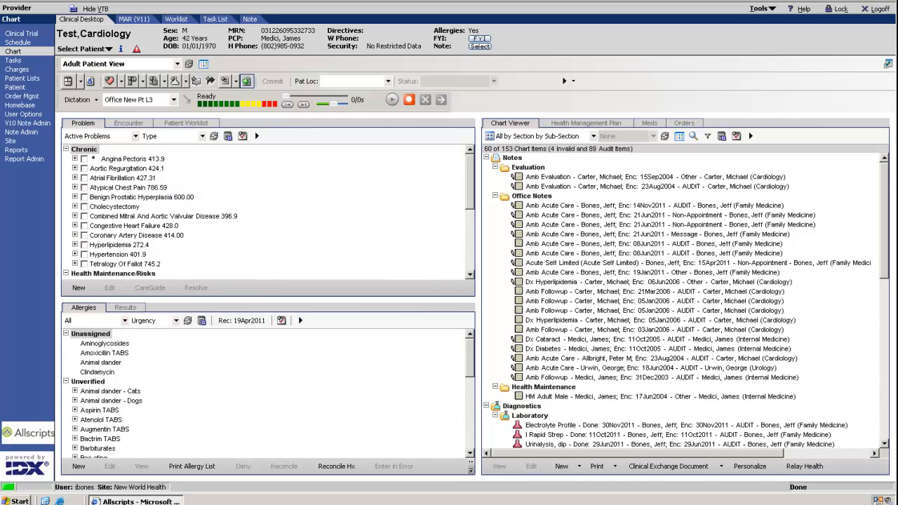
mouse_move(393, 188)
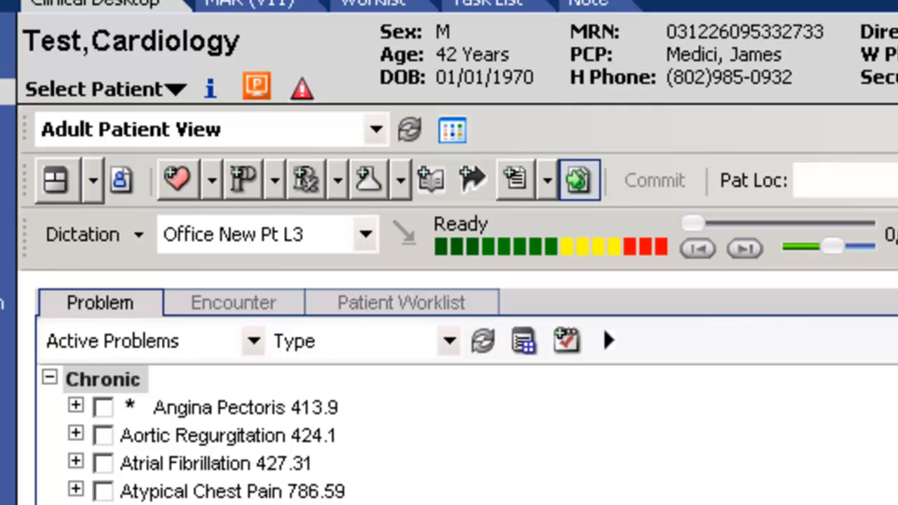
mouse_move(264, 129)
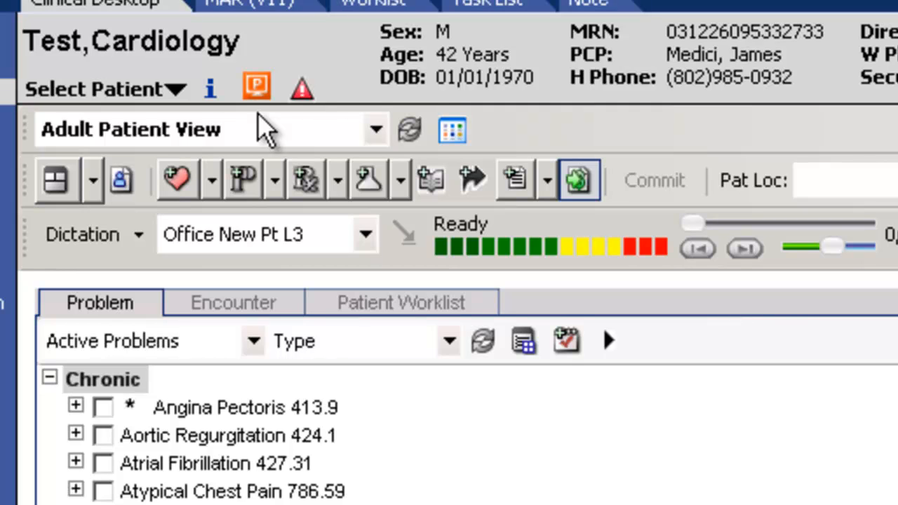